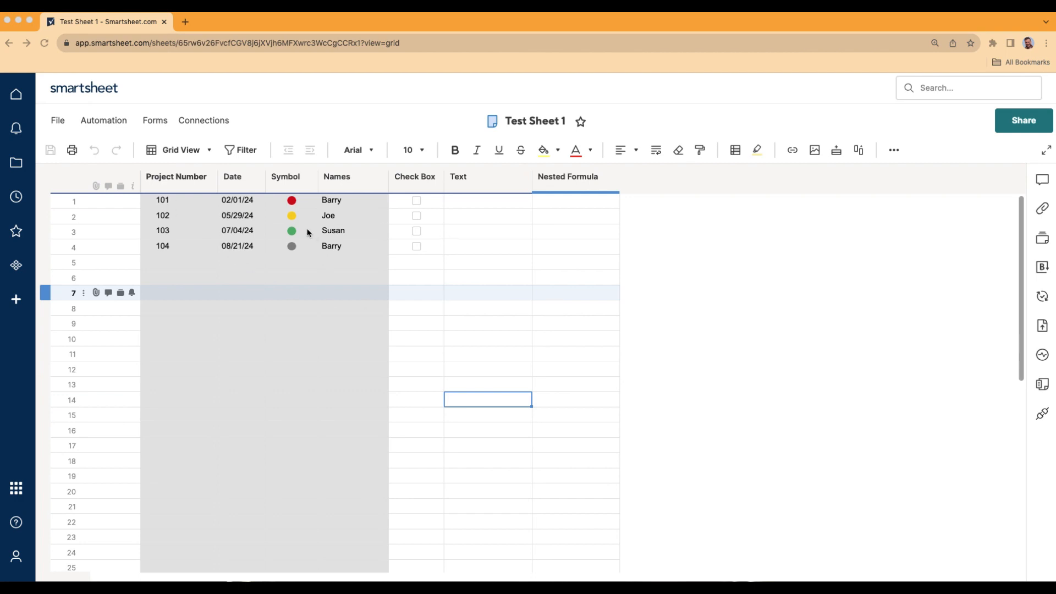
# Review the Check Box column's settings and confirm it stays a Checkbox type column.
pyautogui.click(232, 176)
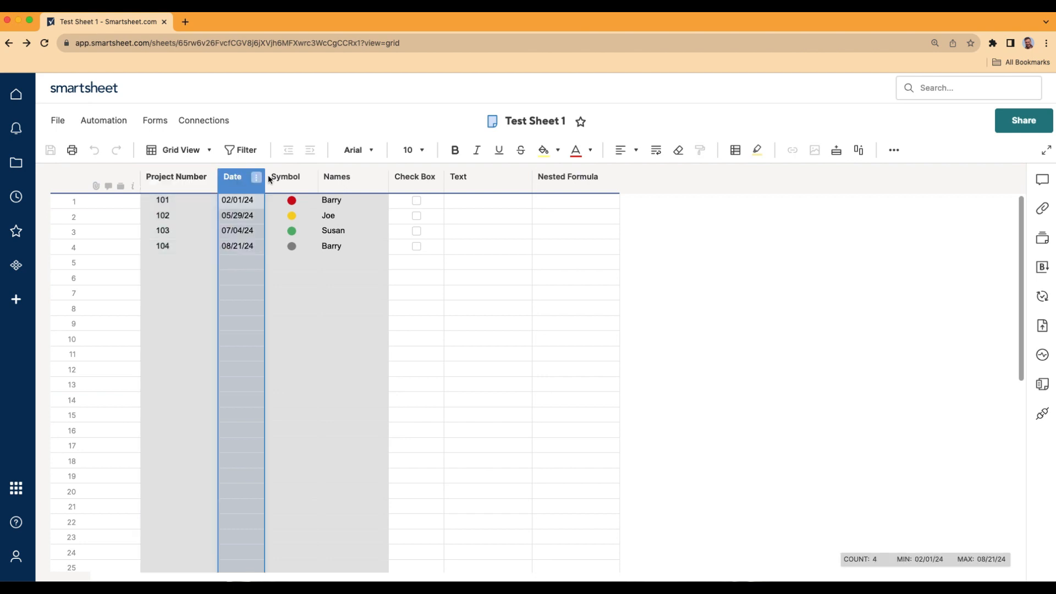
pyautogui.click(337, 176)
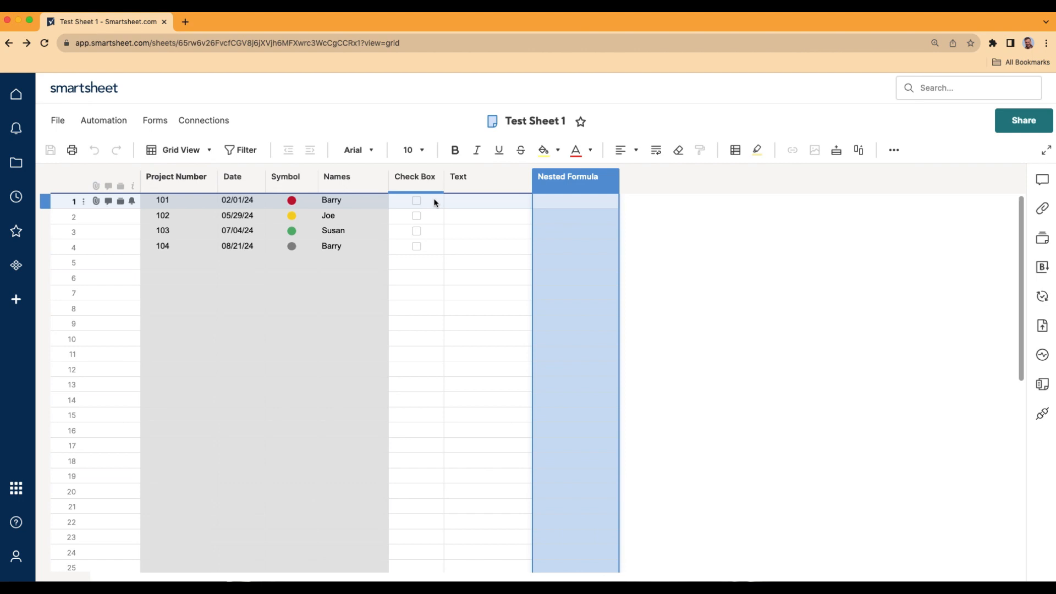
pyautogui.click(415, 200)
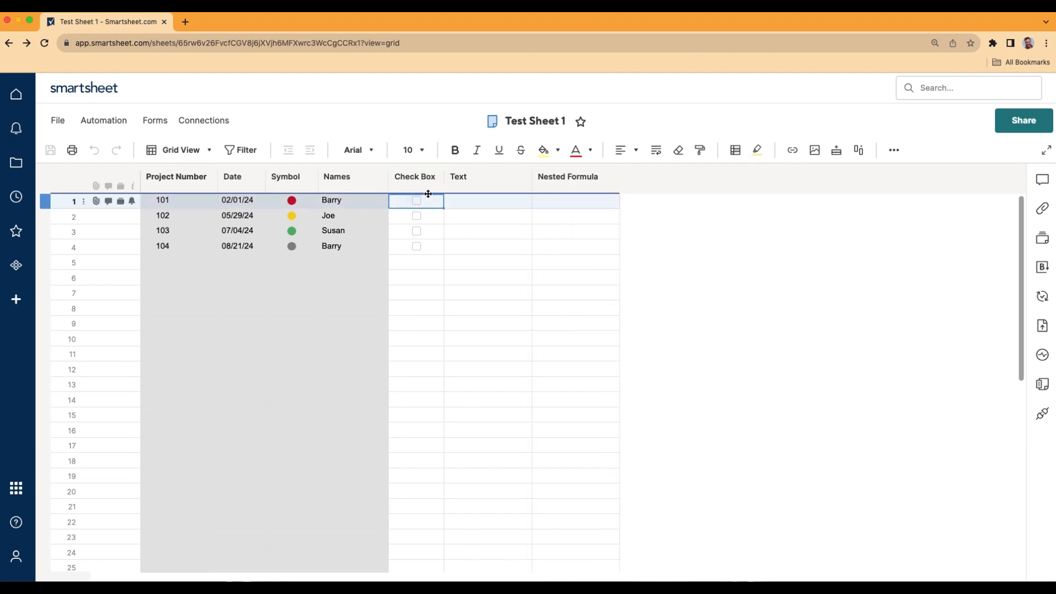
pyautogui.doubleClick(415, 176)
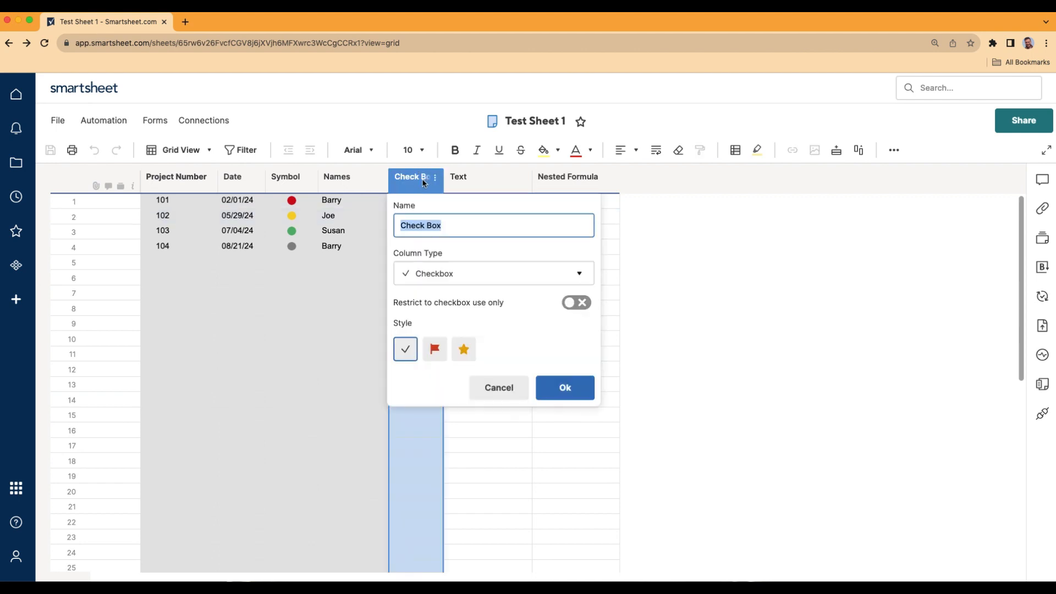
pyautogui.click(493, 273)
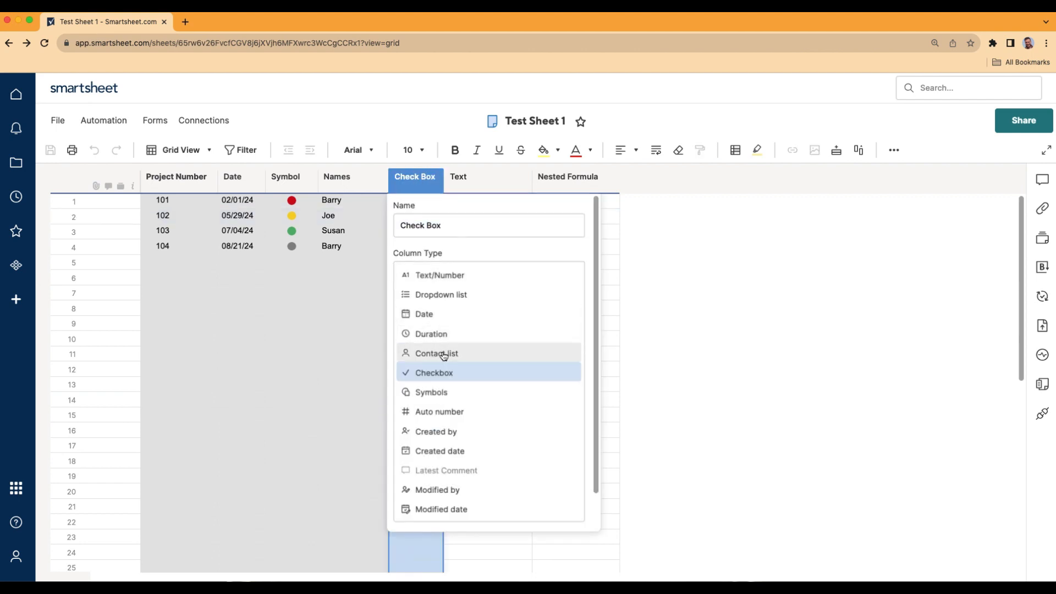
pyautogui.click(434, 372)
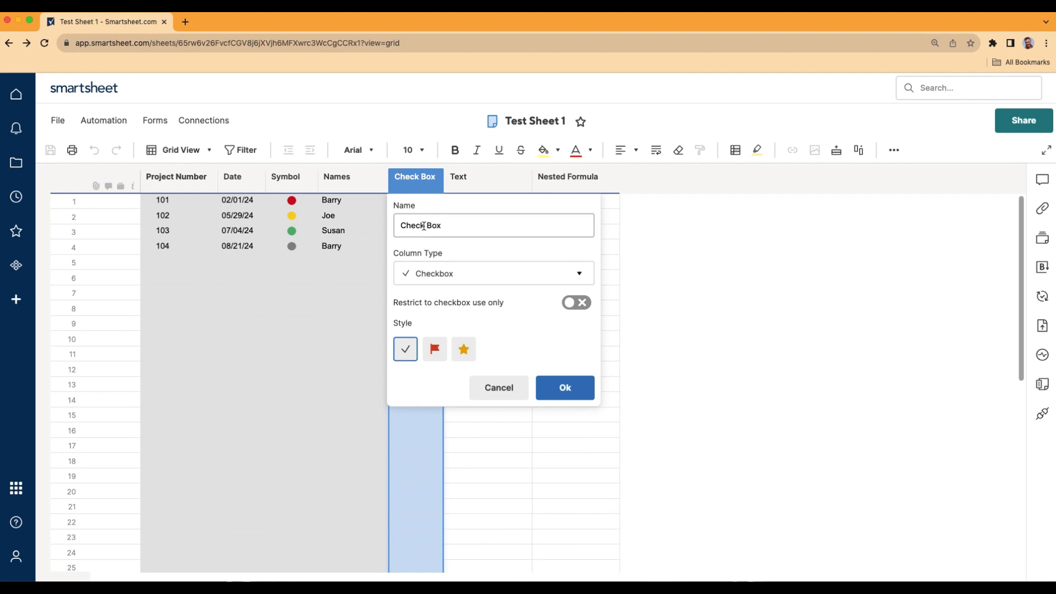
pyautogui.click(564, 388)
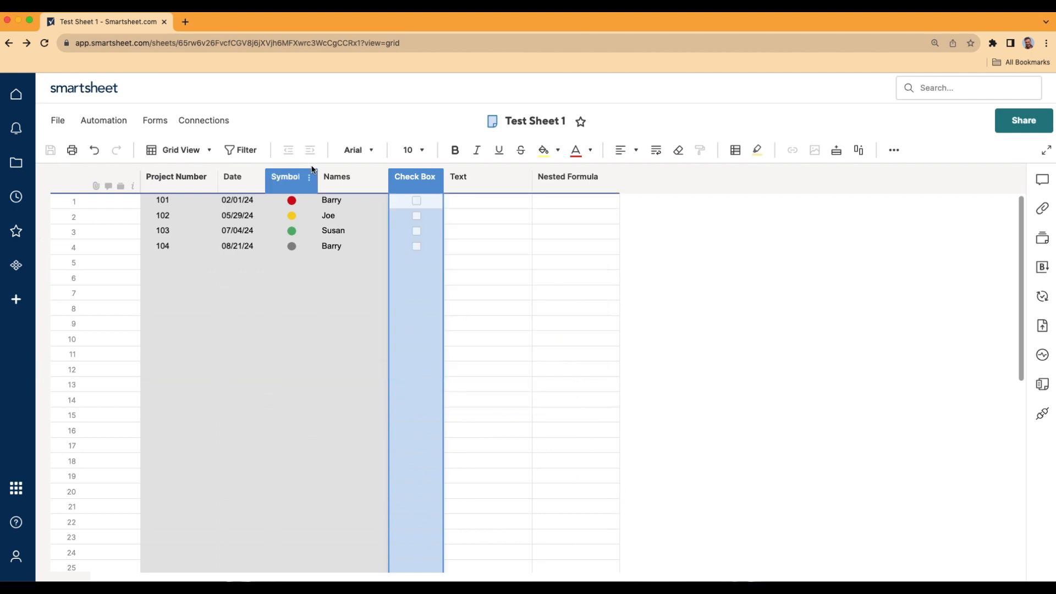
# Begin row 1's Check Box formula =IF(Date@row>TODAY() using the Date cell reference.
pyautogui.click(416, 200)
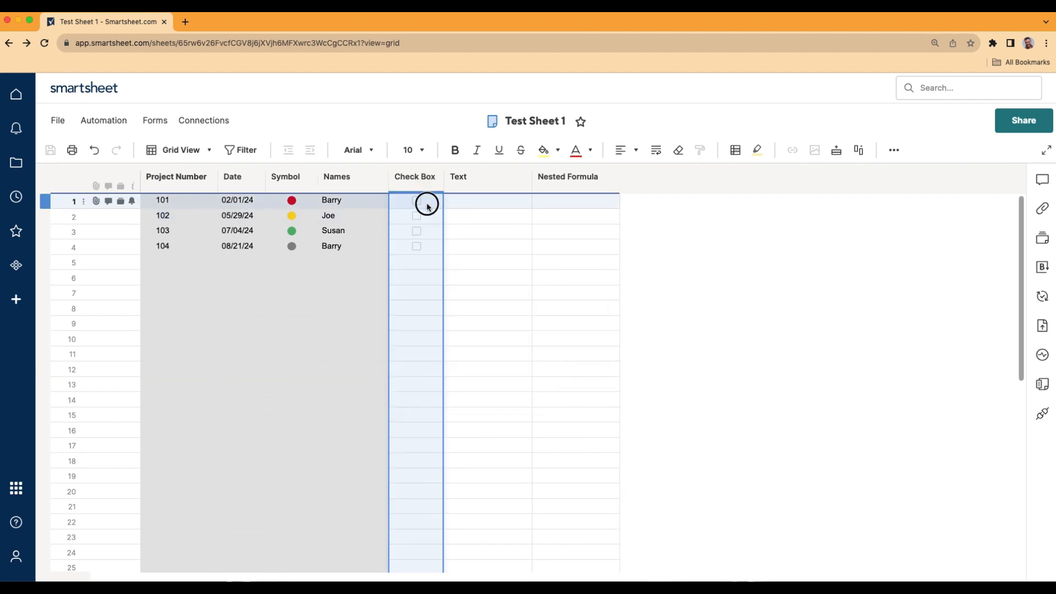
pyautogui.click(416, 202)
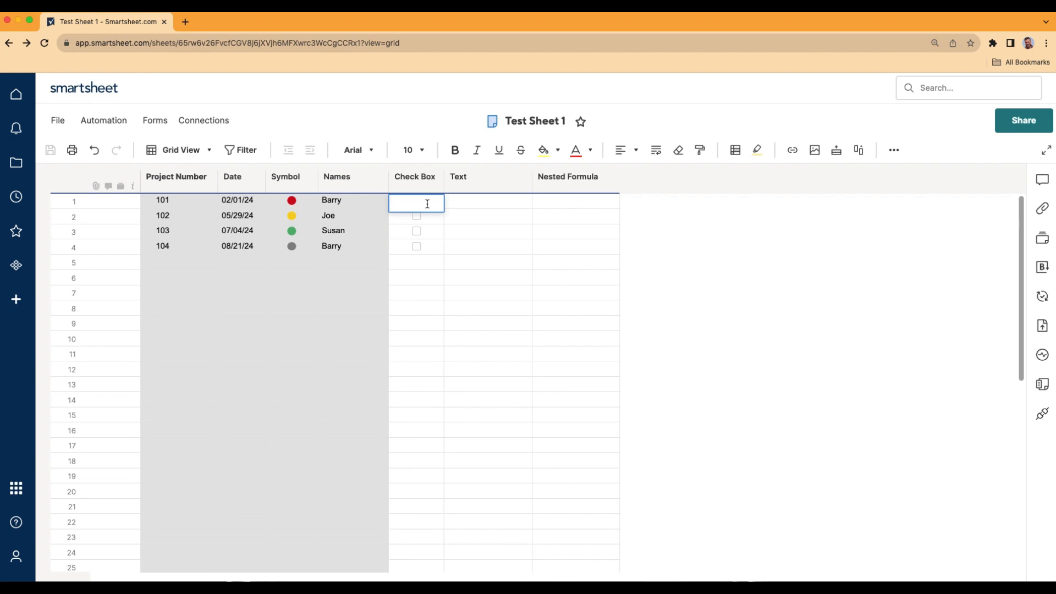
pyautogui.write('=')
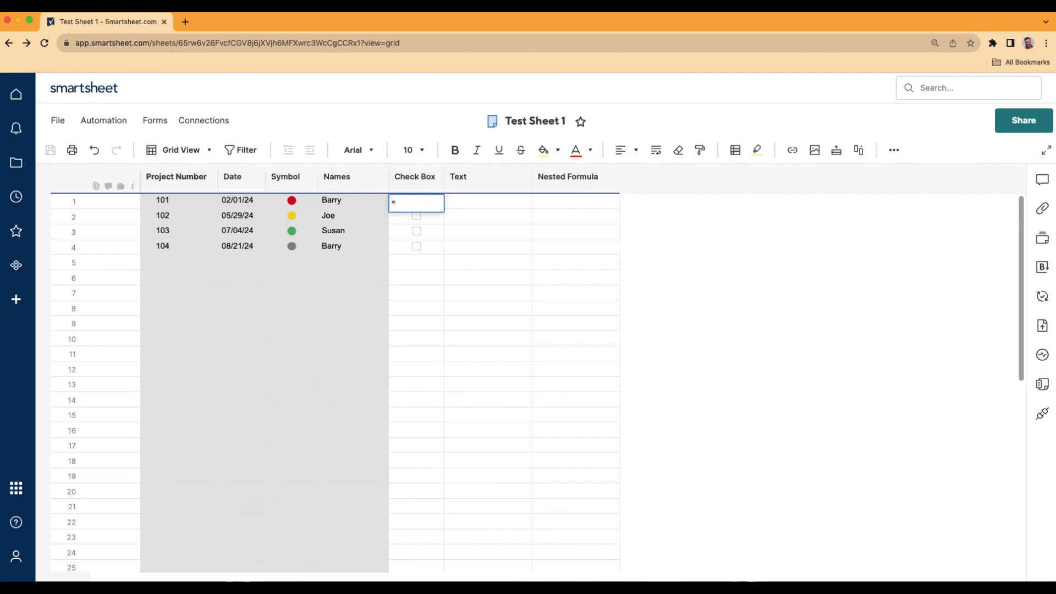
pyautogui.write('if')
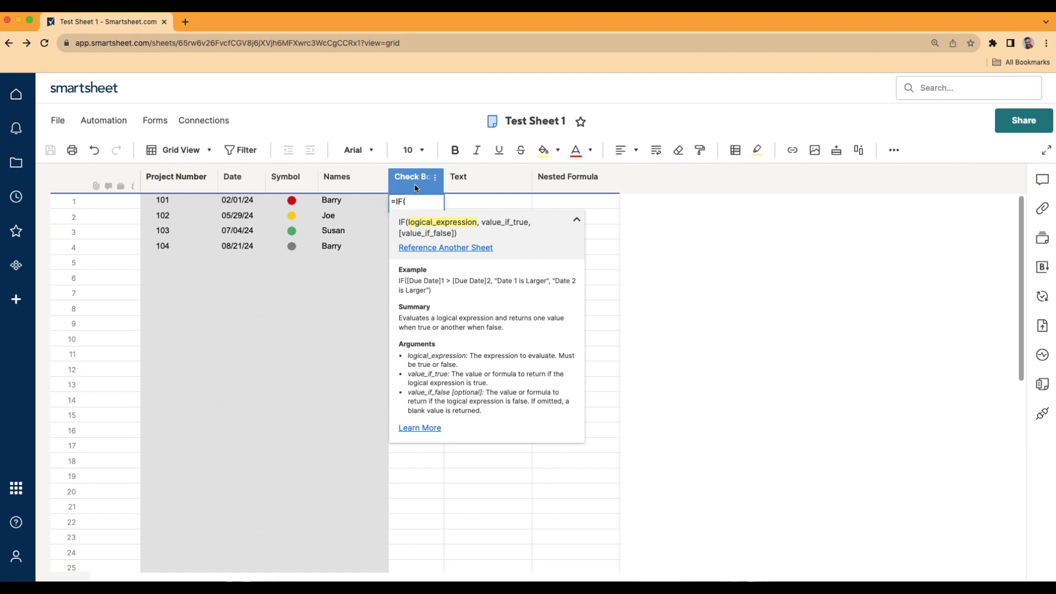
pyautogui.moveTo(419, 188)
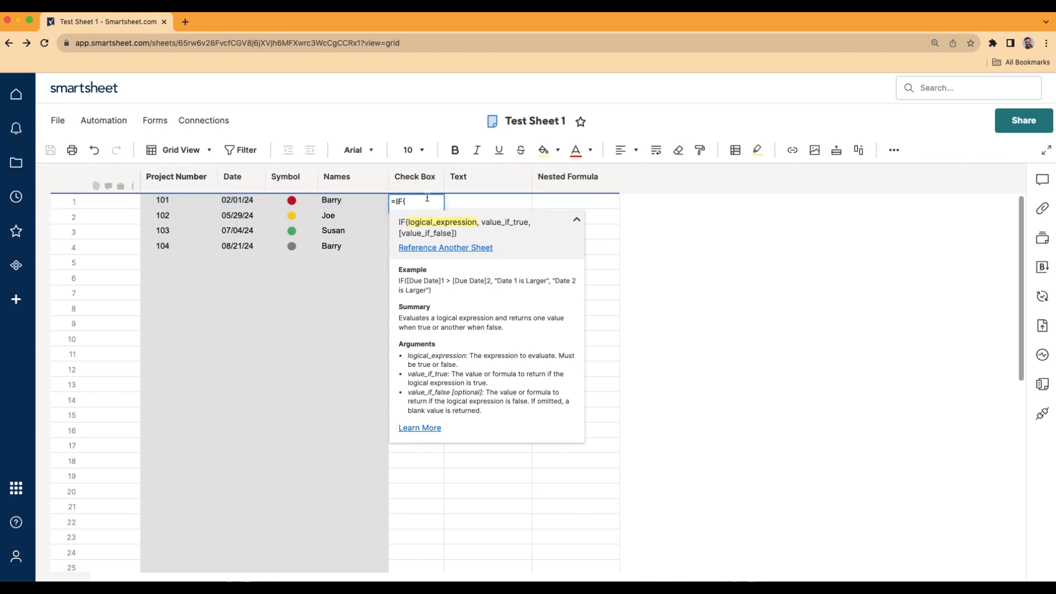
pyautogui.moveTo(416, 205)
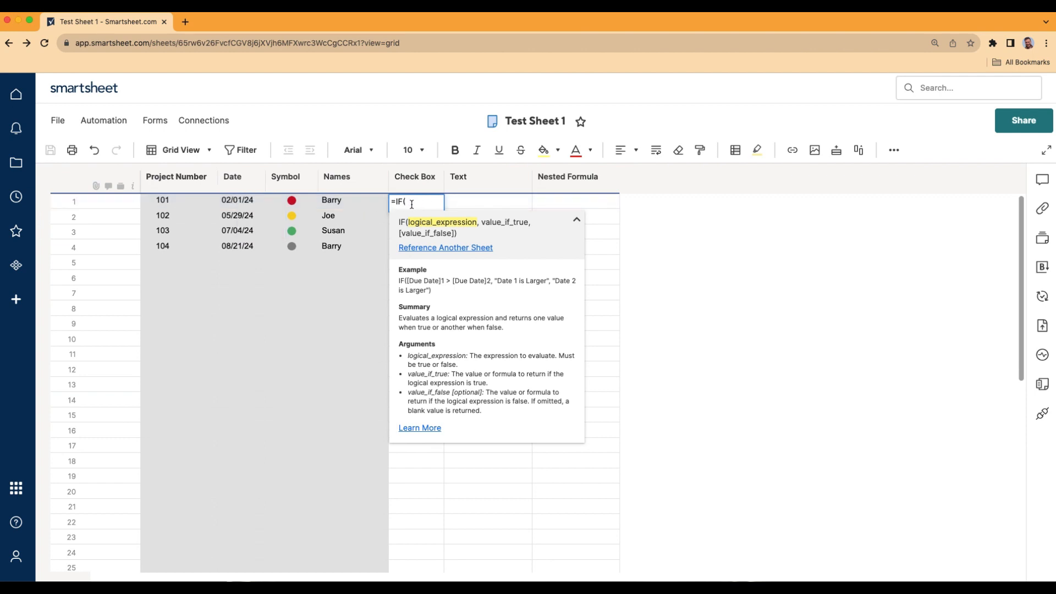
pyautogui.moveTo(237, 200)
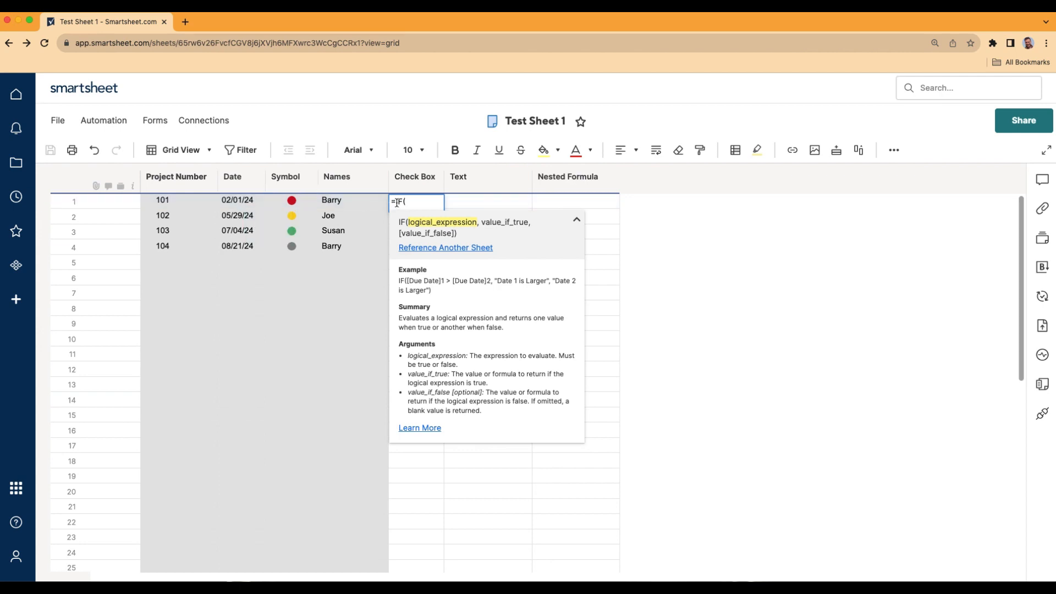
pyautogui.click(236, 199)
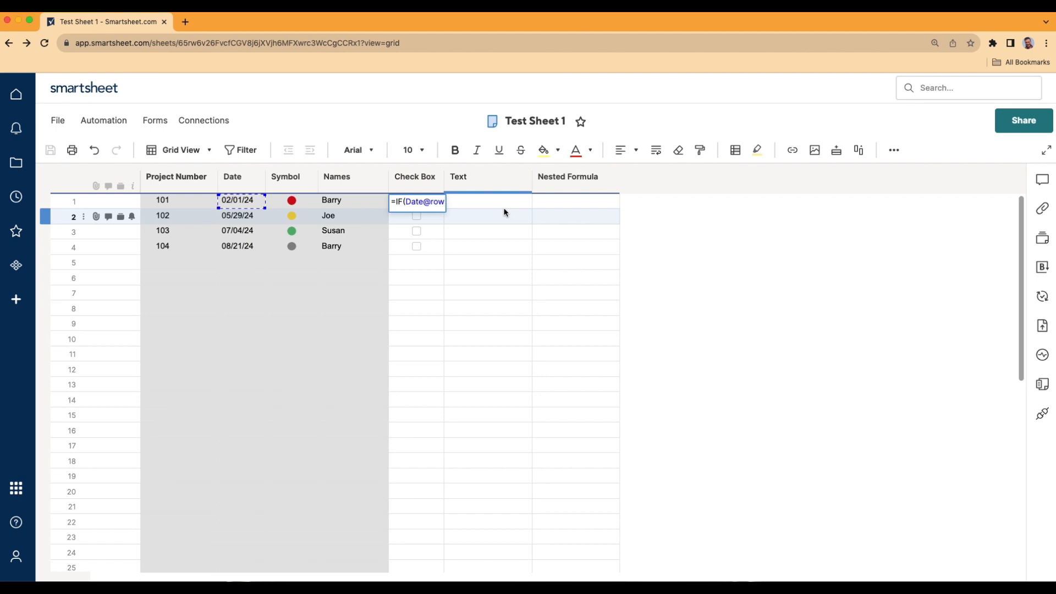
pyautogui.write('>')
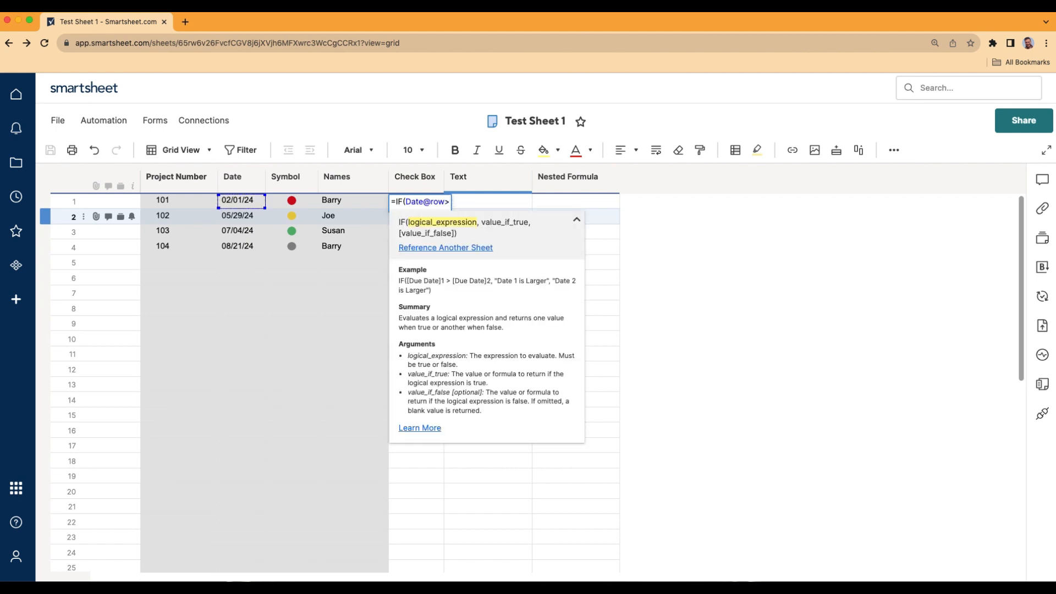
pyautogui.write('today')
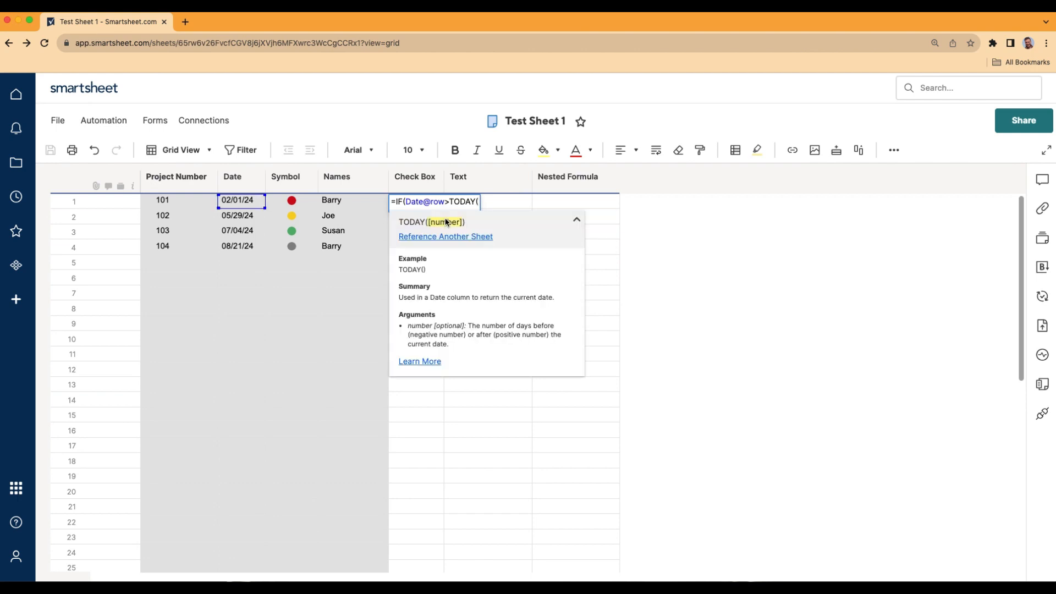
pyautogui.write(')')
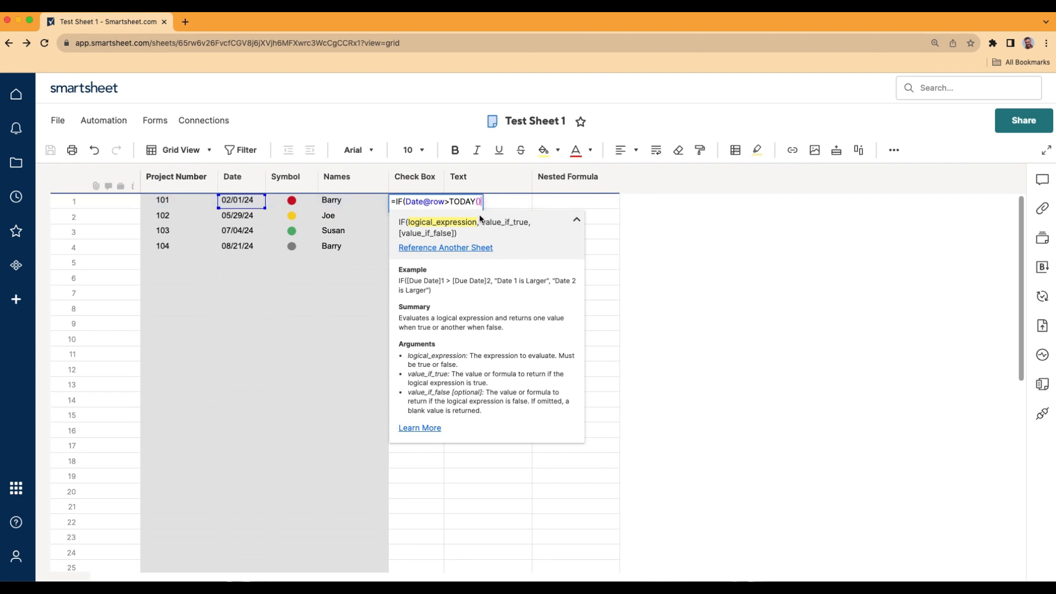
# Complete the formula with true, false so the box ticks only for future dates.
pyautogui.write(',')
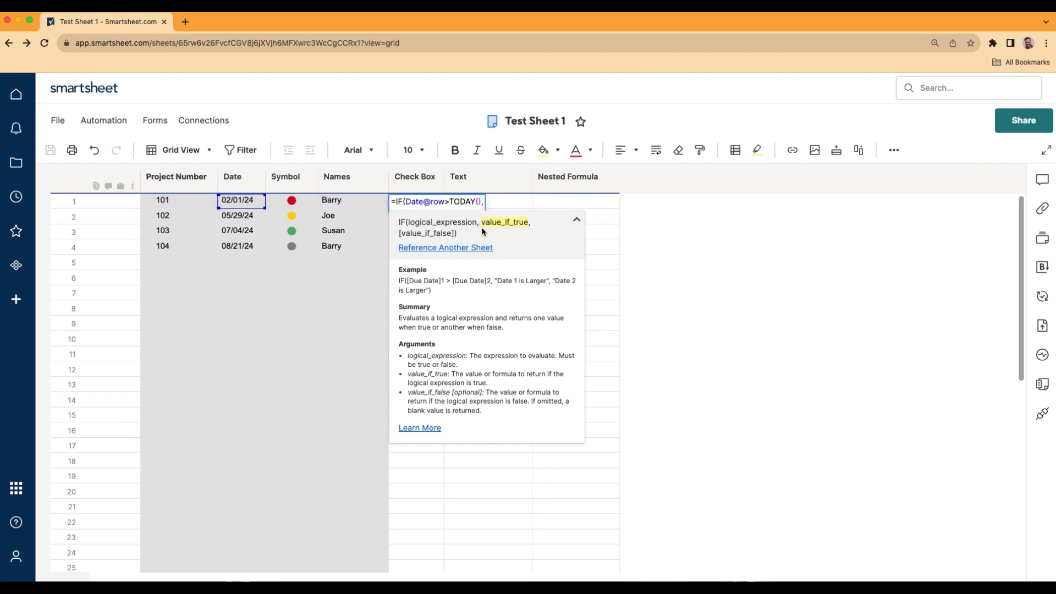
pyautogui.moveTo(431, 231)
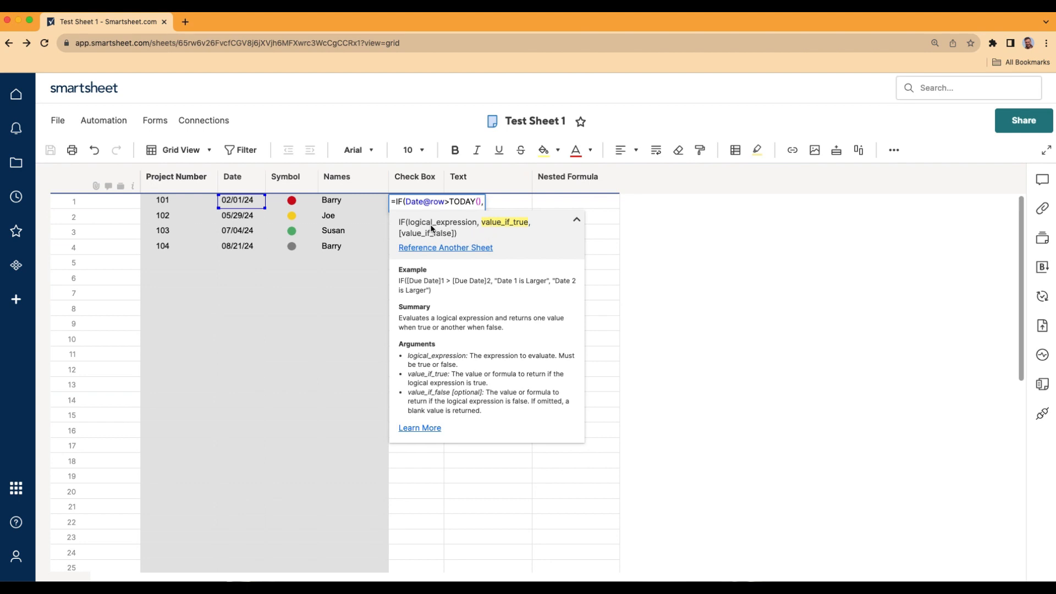
pyautogui.moveTo(509, 229)
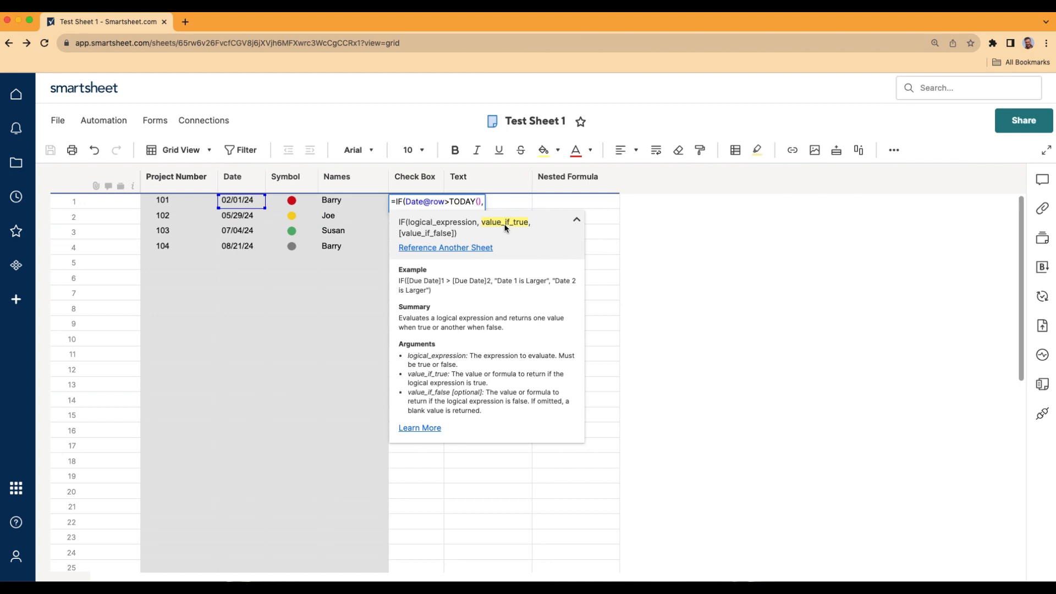
pyautogui.write('true')
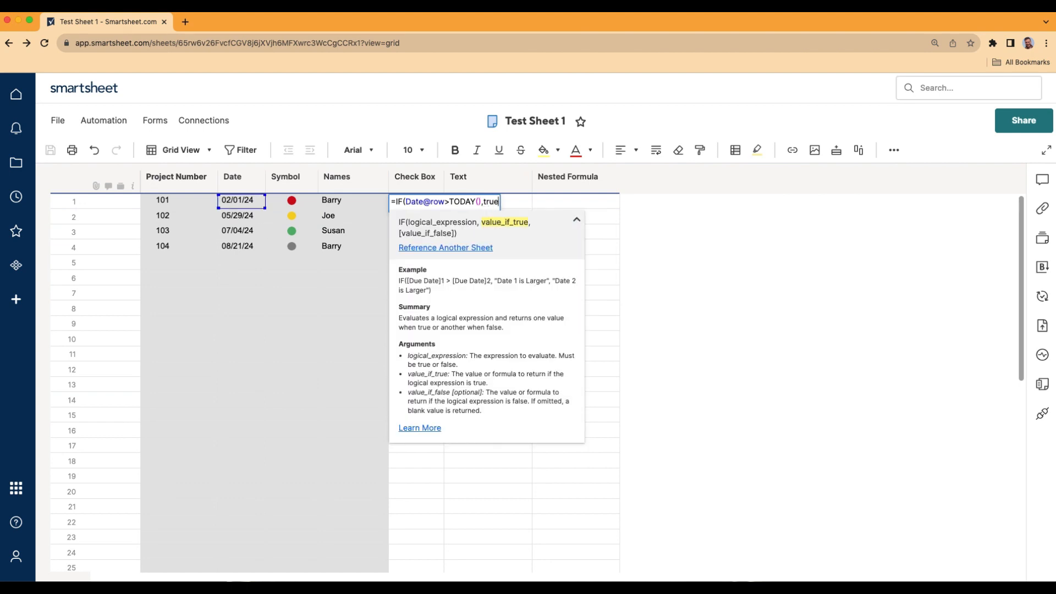
pyautogui.write(',')
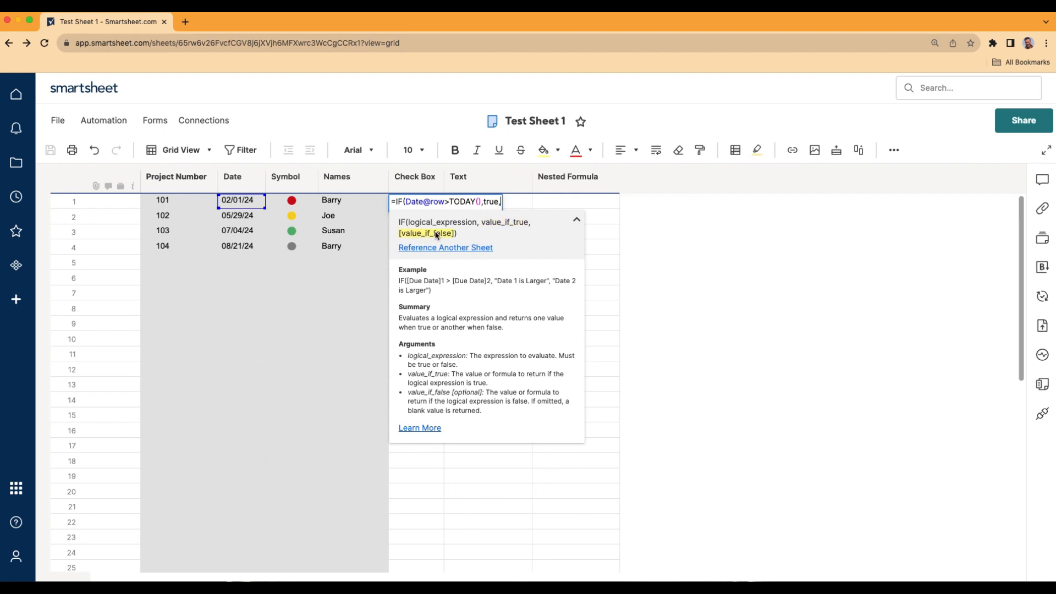
pyautogui.write('false')
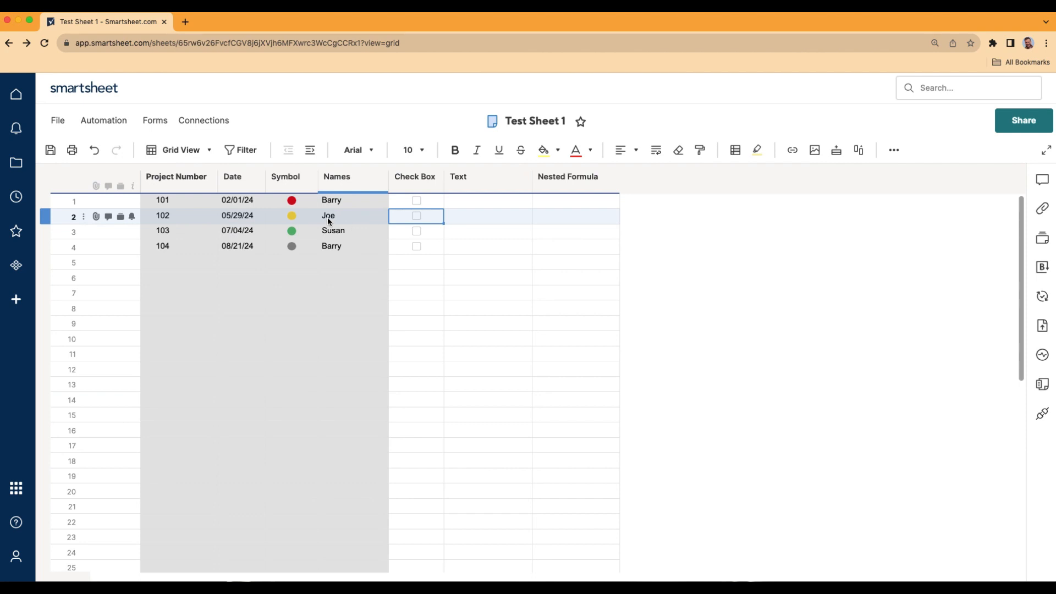
# Convert the date-check IF into a column formula, ticking the rows with future dates.
pyautogui.click(238, 200)
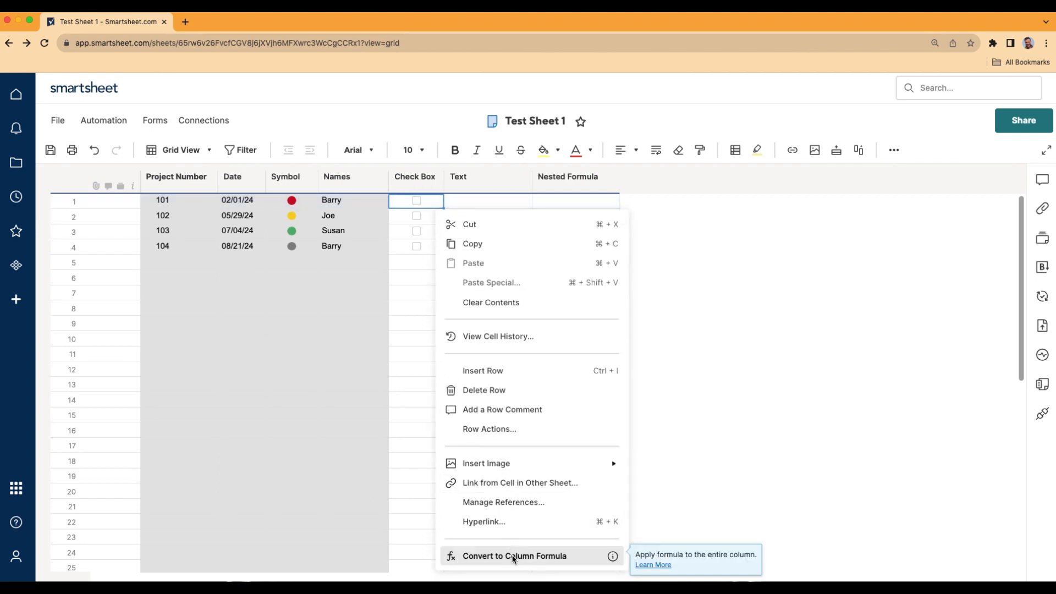
pyautogui.click(515, 555)
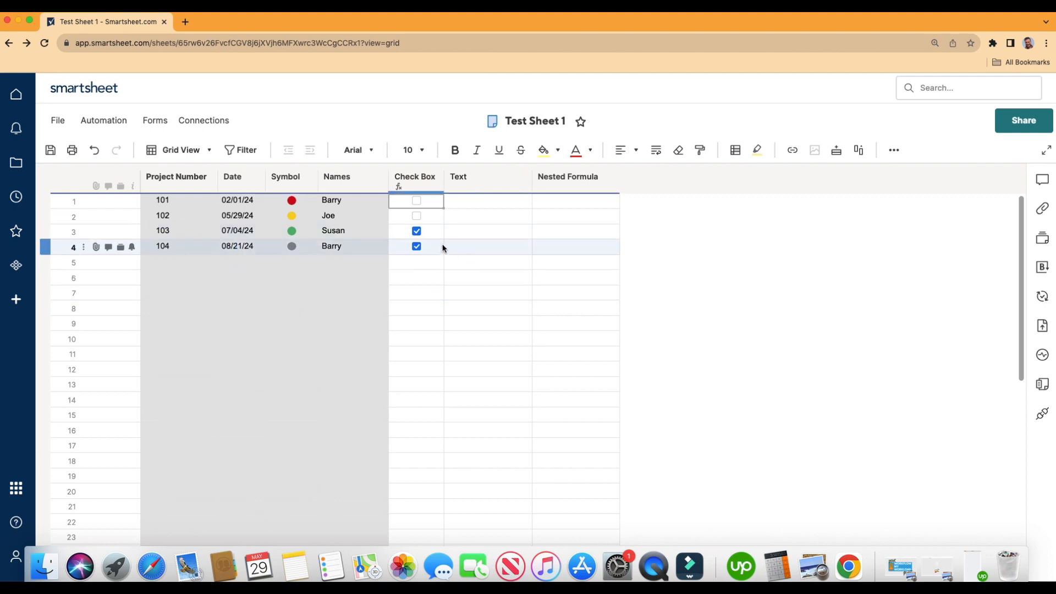
pyautogui.click(416, 245)
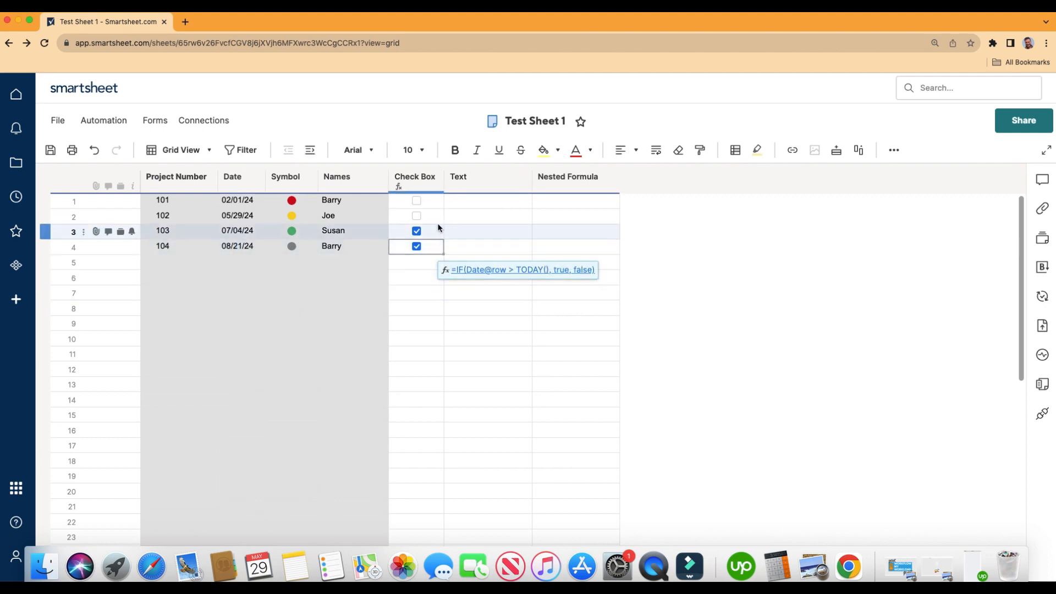
pyautogui.rightClick(416, 229)
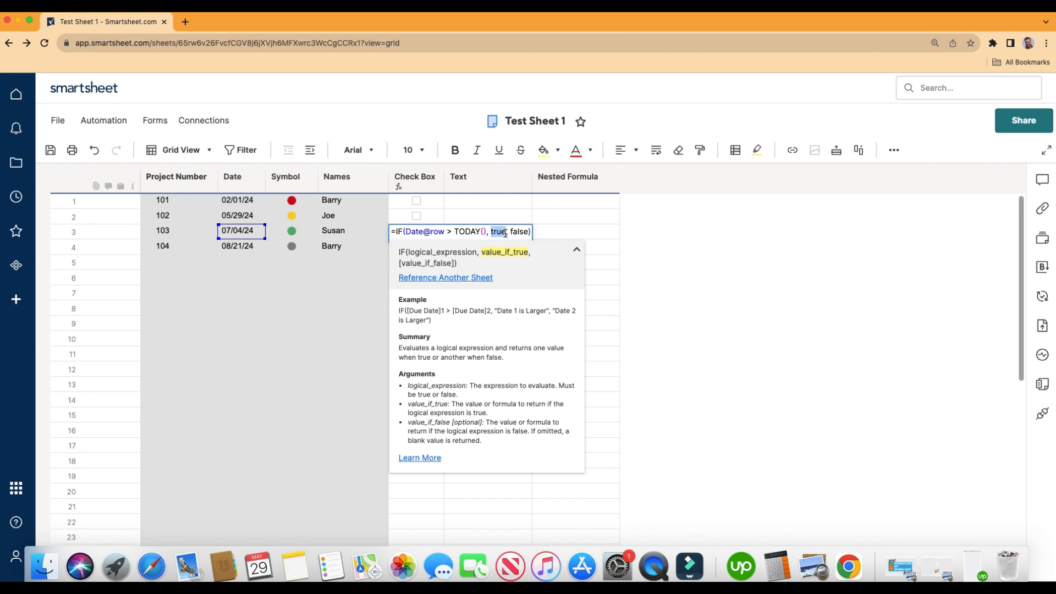
pyautogui.write('1')
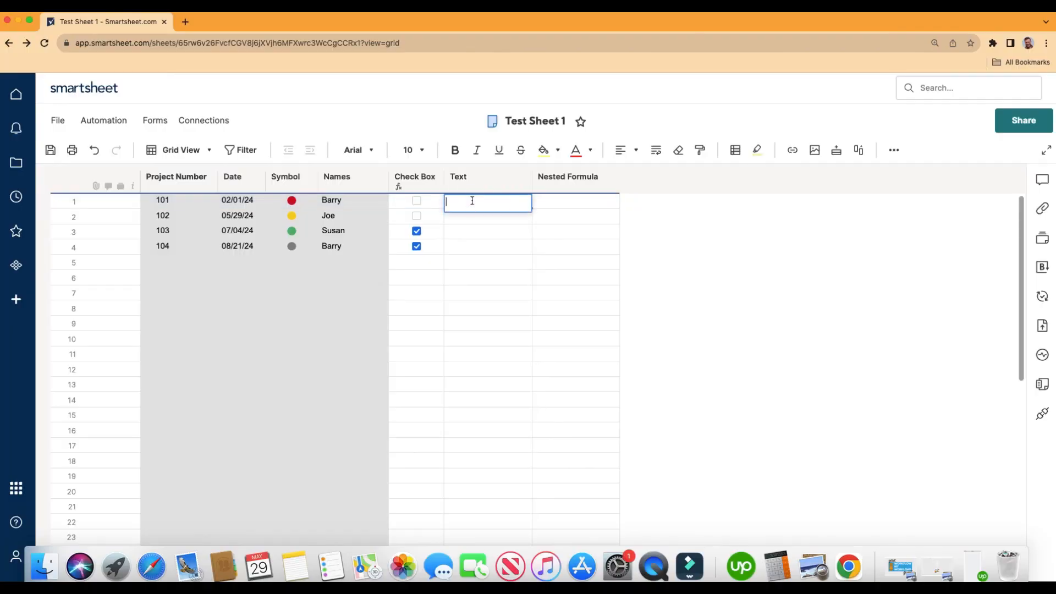
# Begin row 1's Text formula =IF(Names@row="Barry", testing for the name Barry.
pyautogui.write('=if')
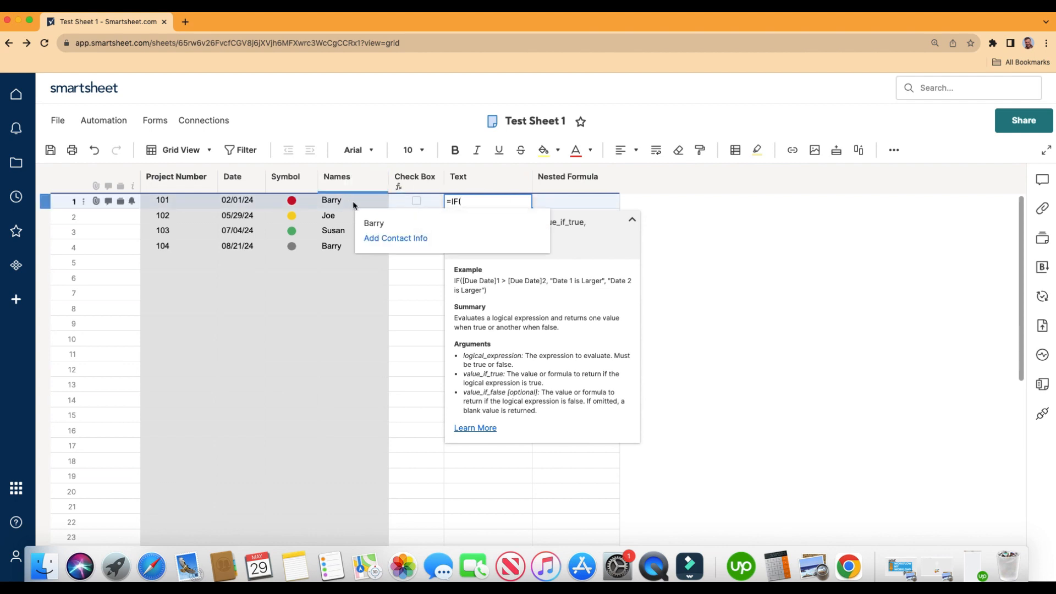
pyautogui.write('Names@row=')
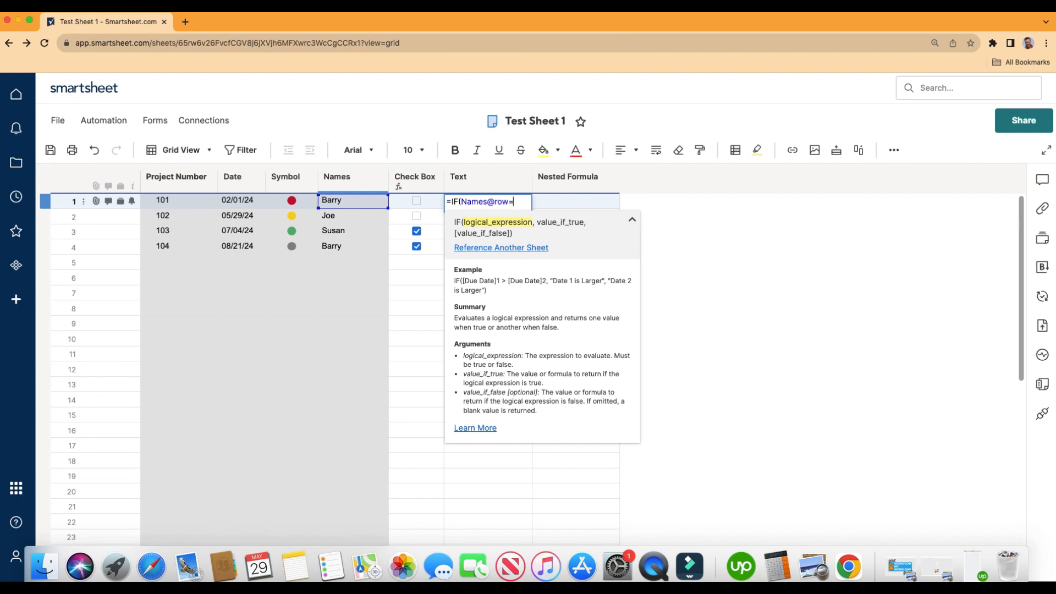
pyautogui.write('"')
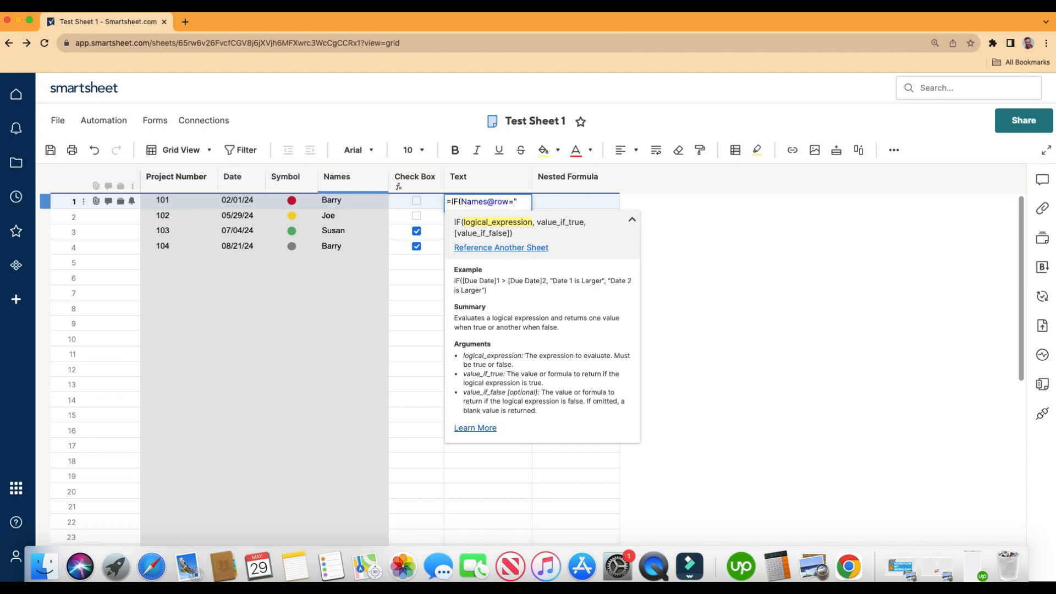
pyautogui.write('Ba')
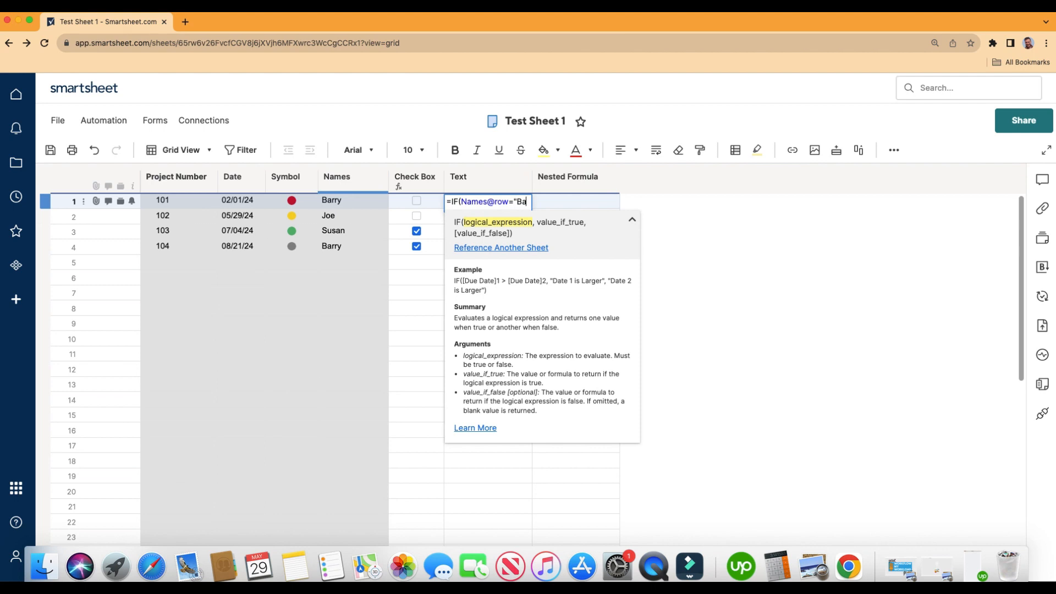
pyautogui.write('rry')
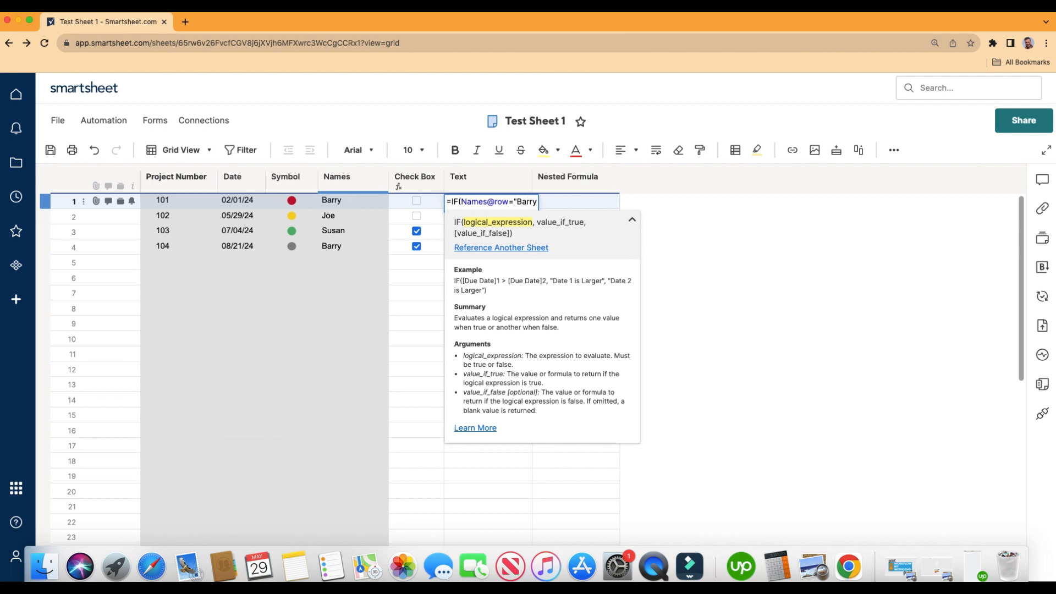
pyautogui.write('"')
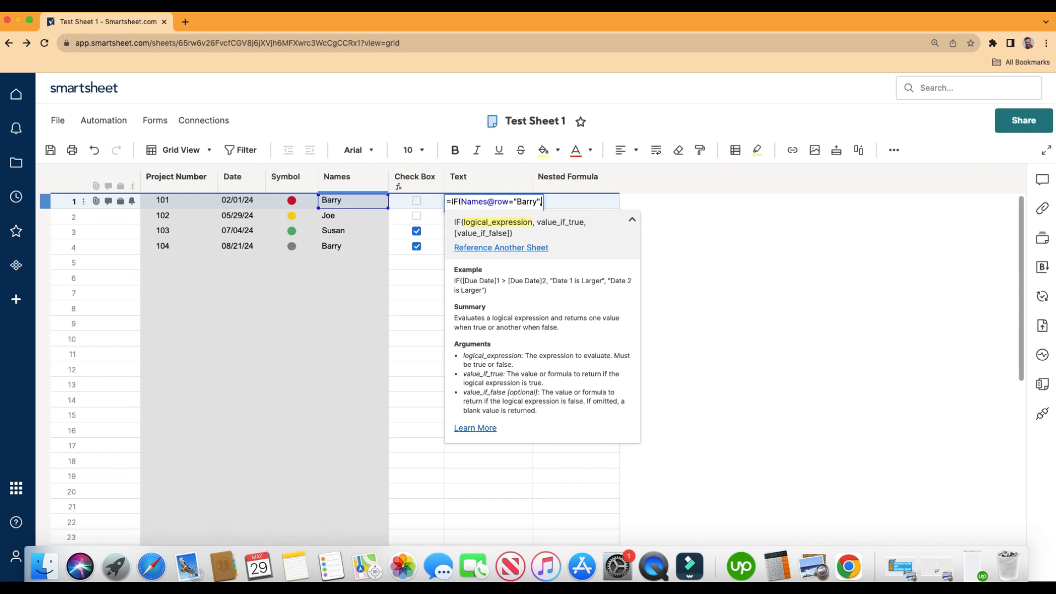
pyautogui.write(',')
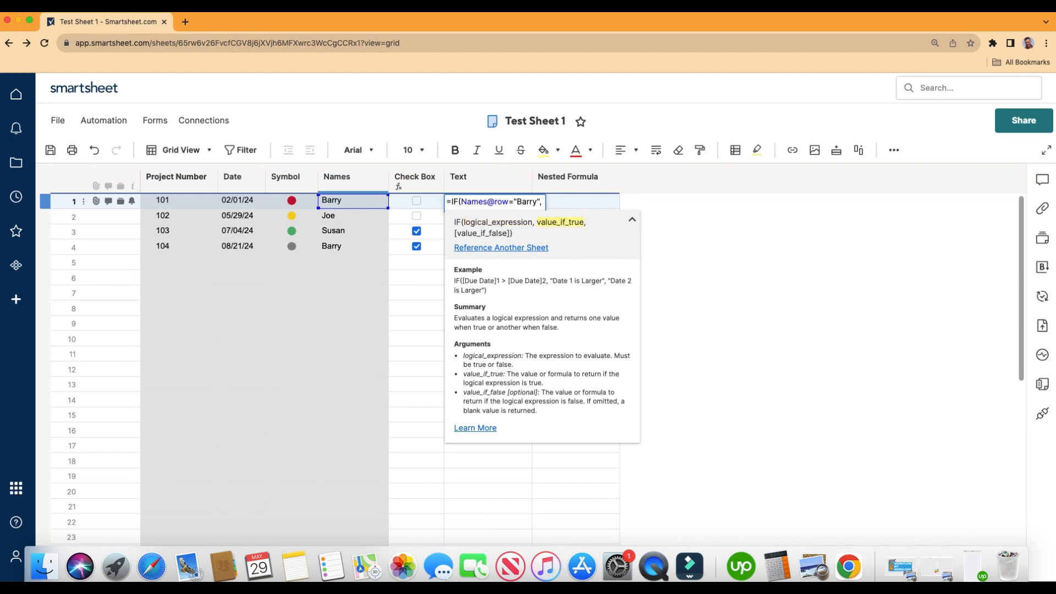
# Add the results "This PM is the best!!!" and "Just an OK PM" to the formula.
pyautogui.write('"')
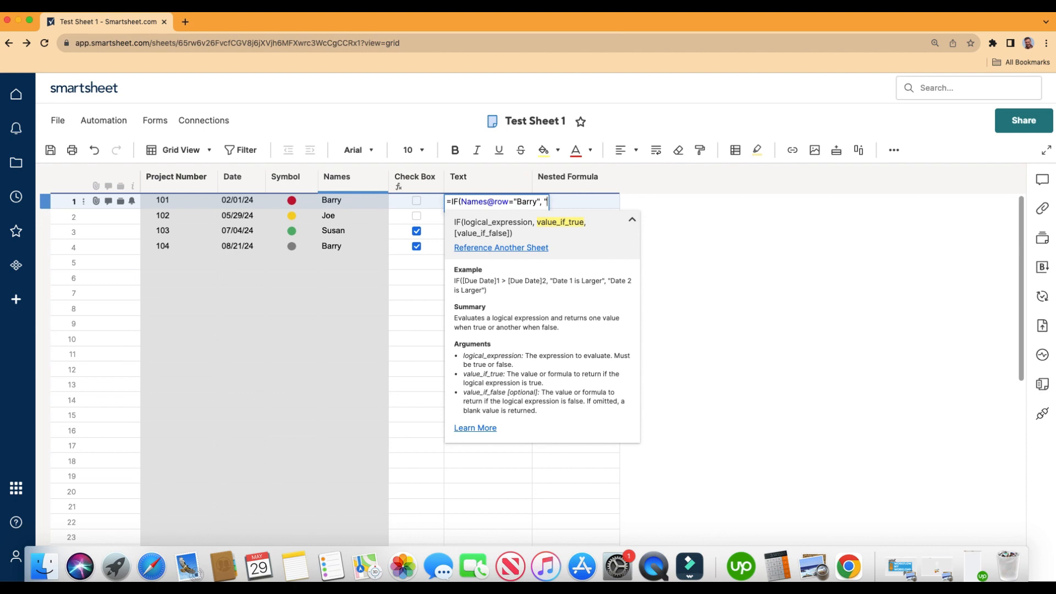
pyautogui.write('This')
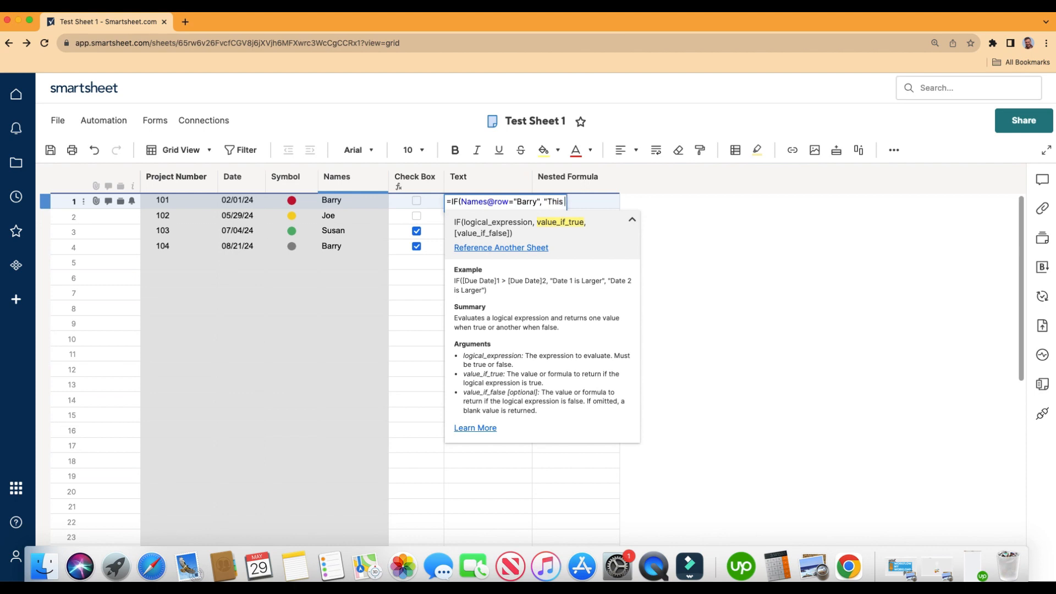
pyautogui.write('PM is the')
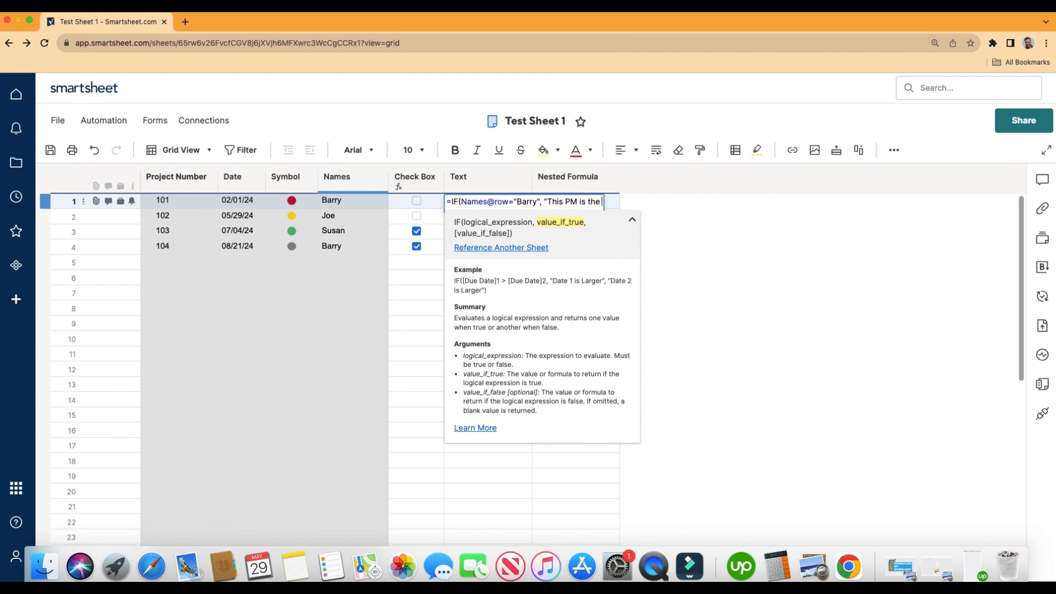
pyautogui.write('best')
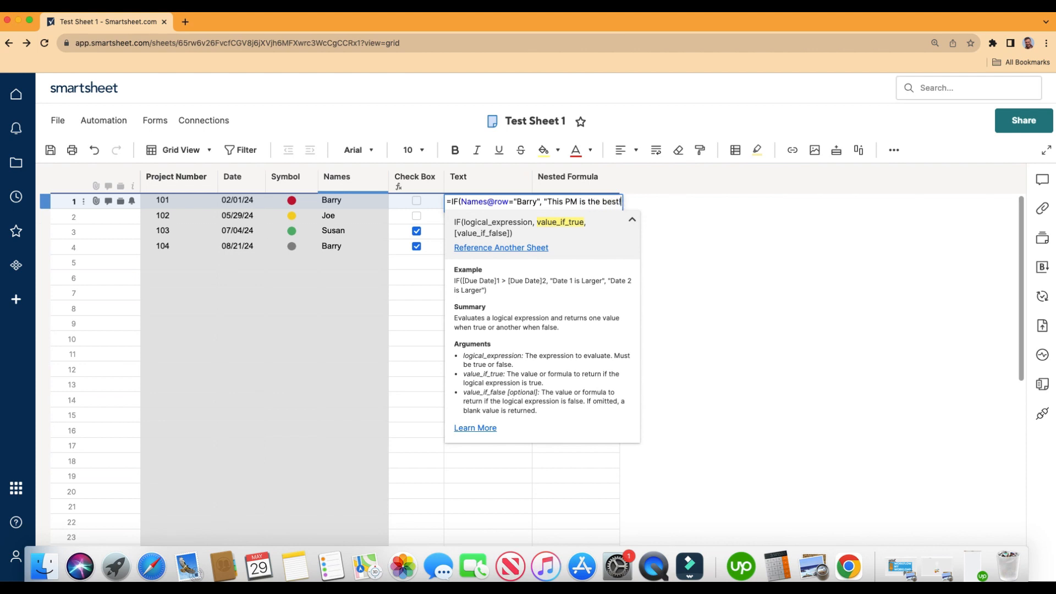
pyautogui.write('!!", "')
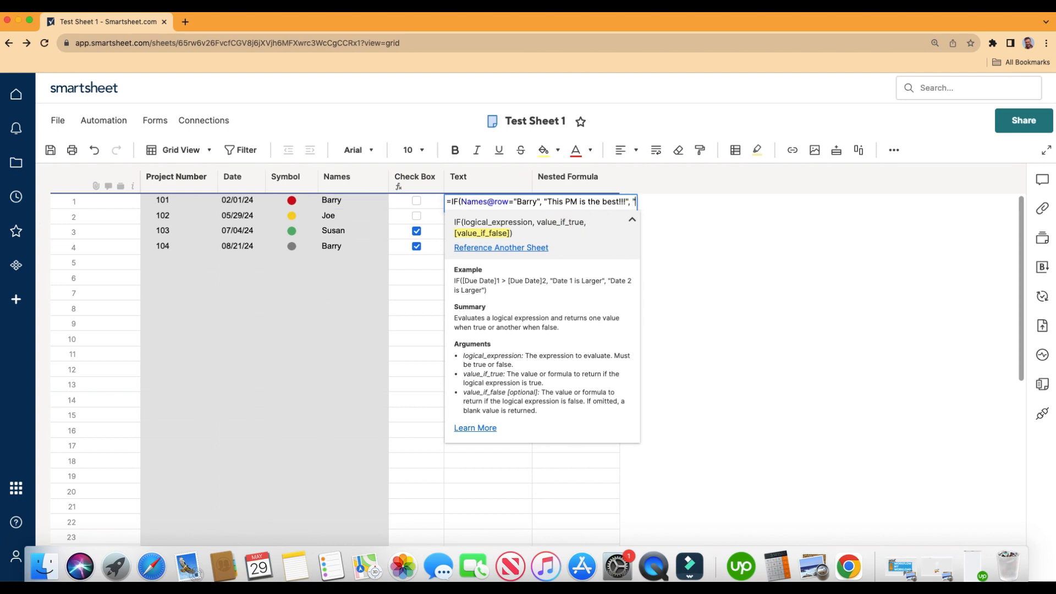
pyautogui.write('Just')
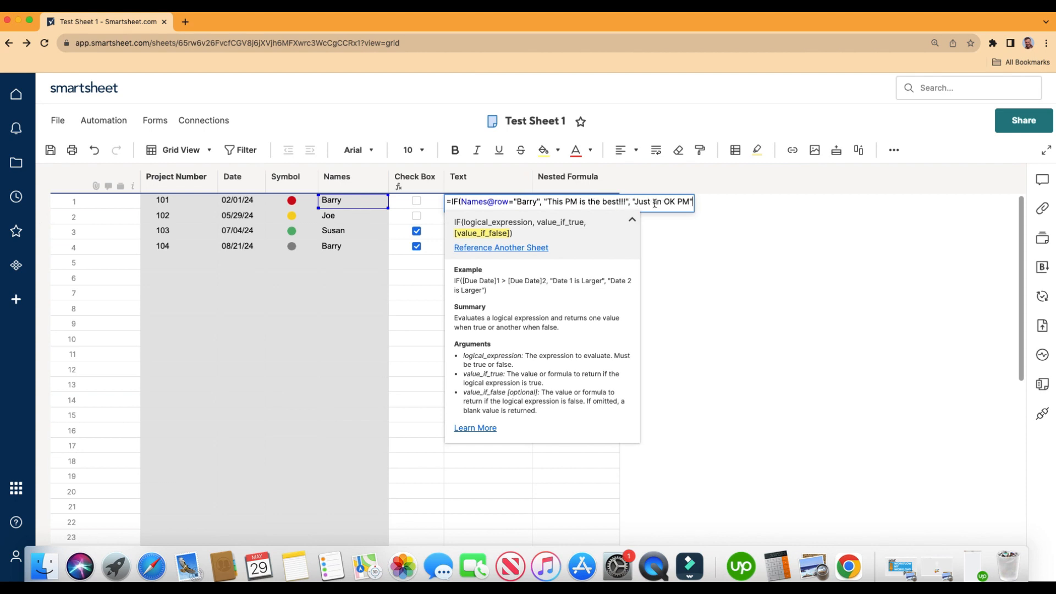
pyautogui.write('an')
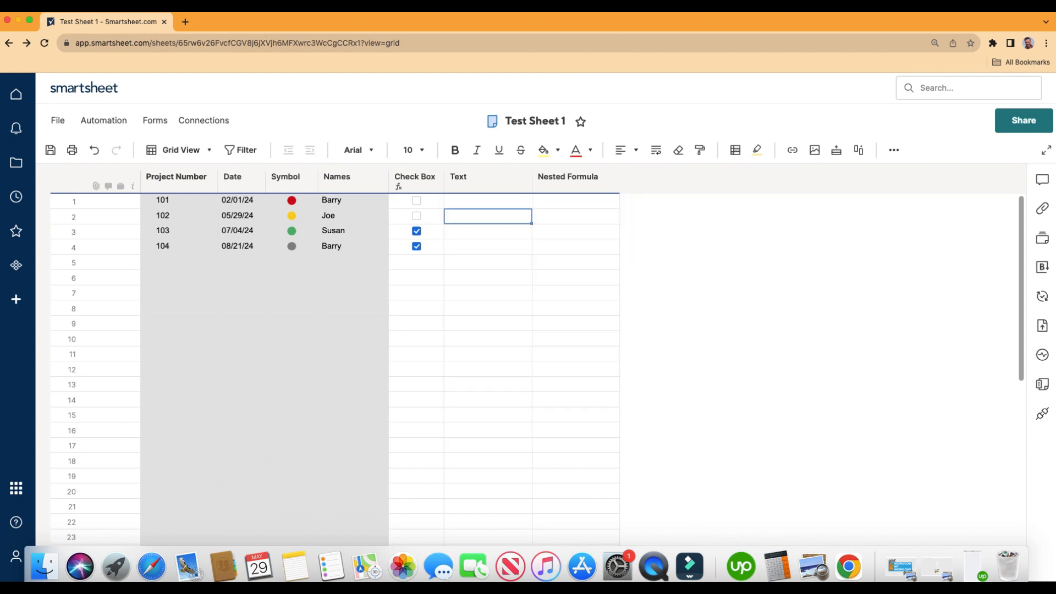
# Convert the Barry IF into a column formula and check the result in row 4's Text cell.
pyautogui.rightClick(487, 200)
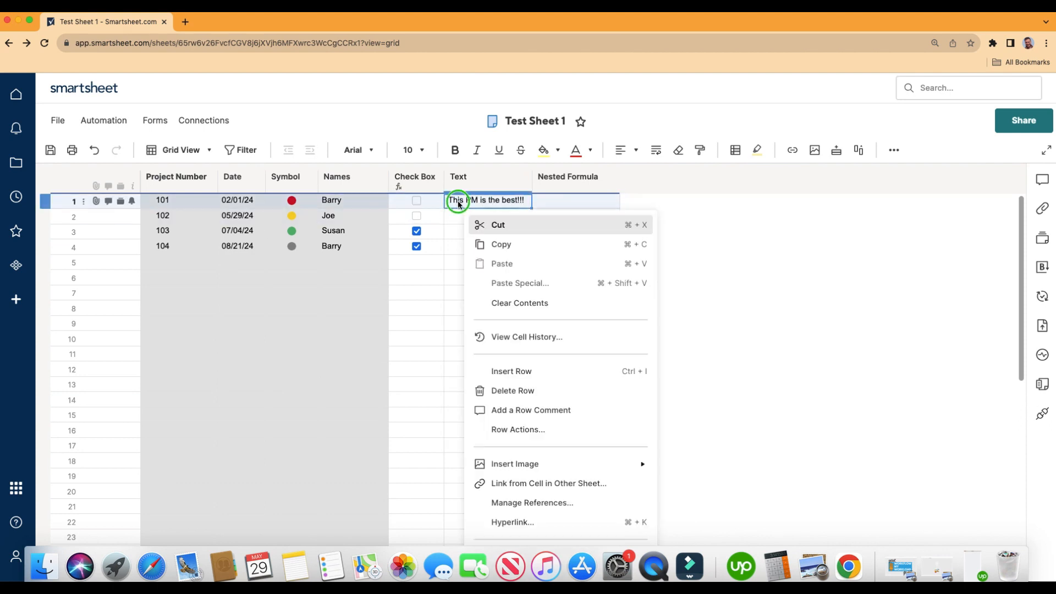
pyautogui.moveTo(512, 390)
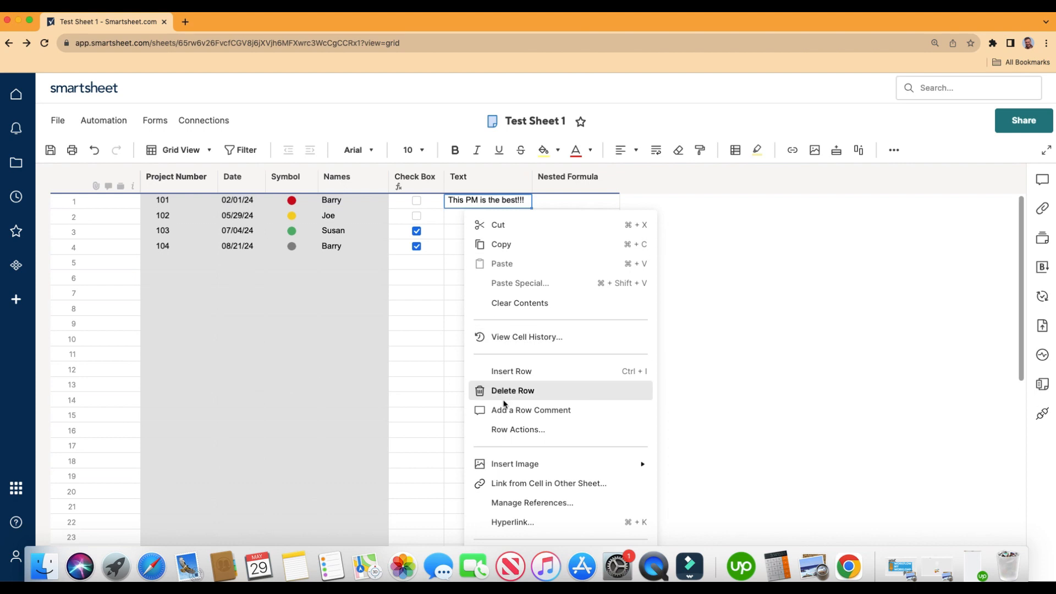
pyautogui.moveTo(838, 368)
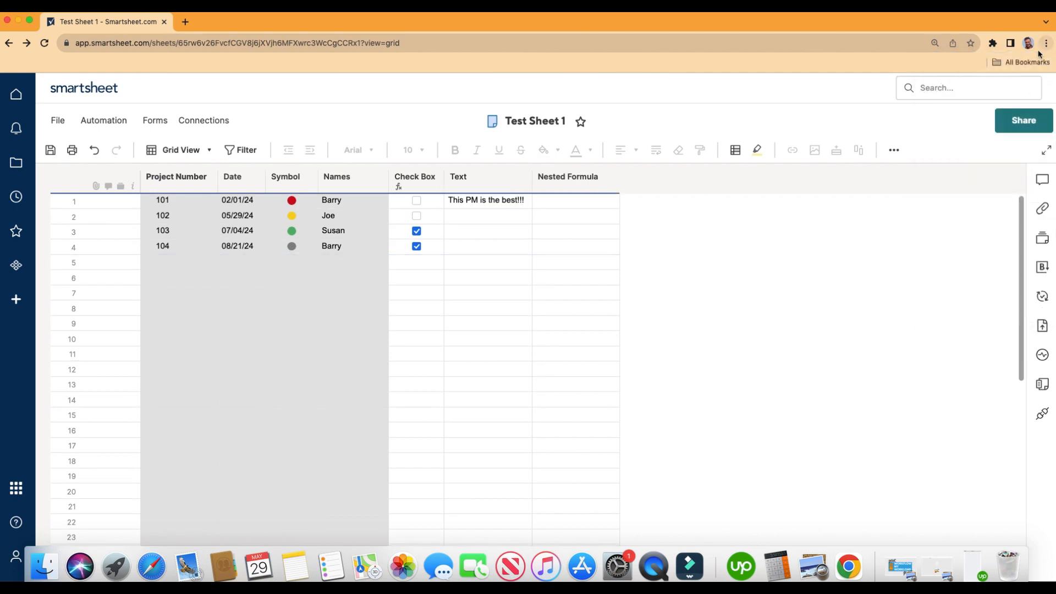
pyautogui.click(1046, 42)
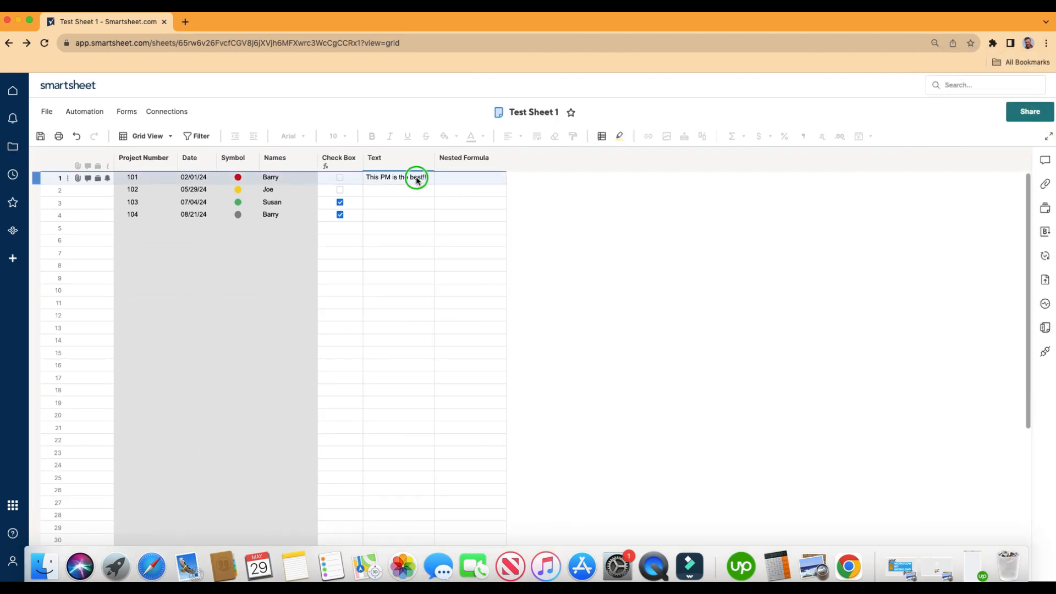
pyautogui.rightClick(415, 176)
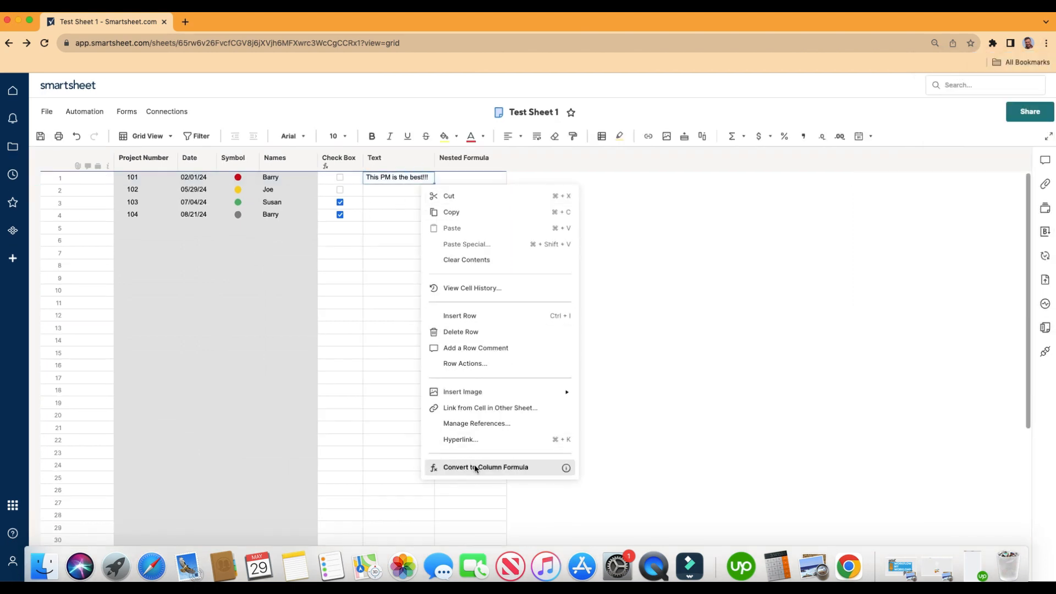
pyautogui.click(485, 466)
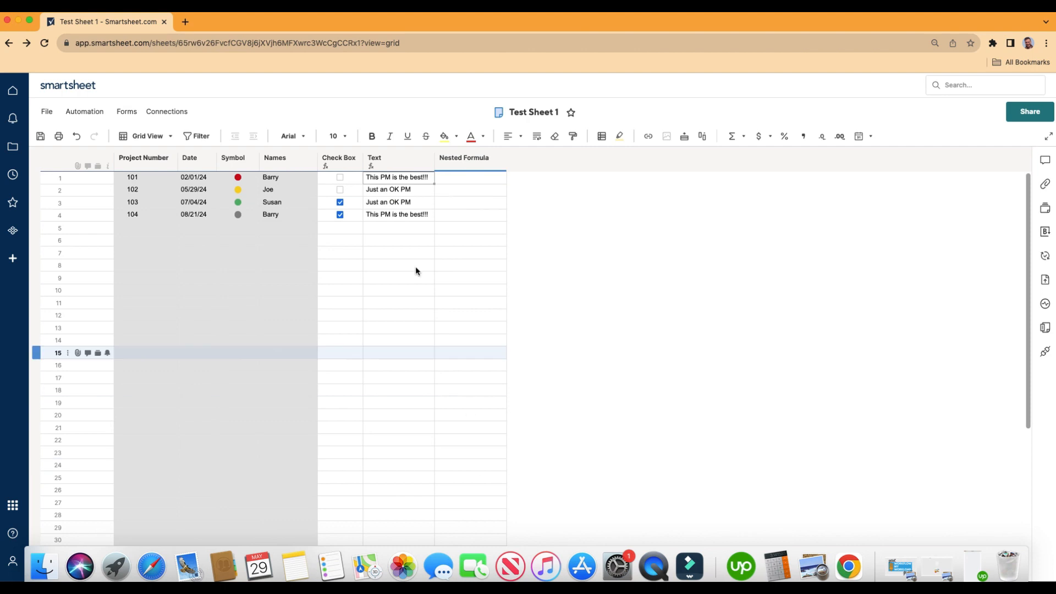
pyautogui.click(397, 189)
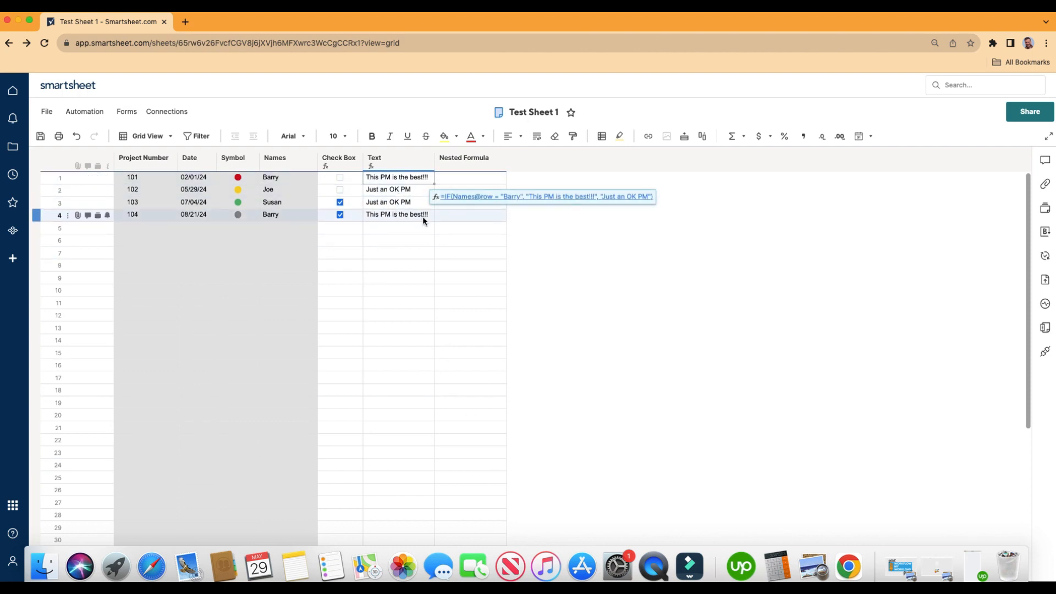
pyautogui.click(282, 214)
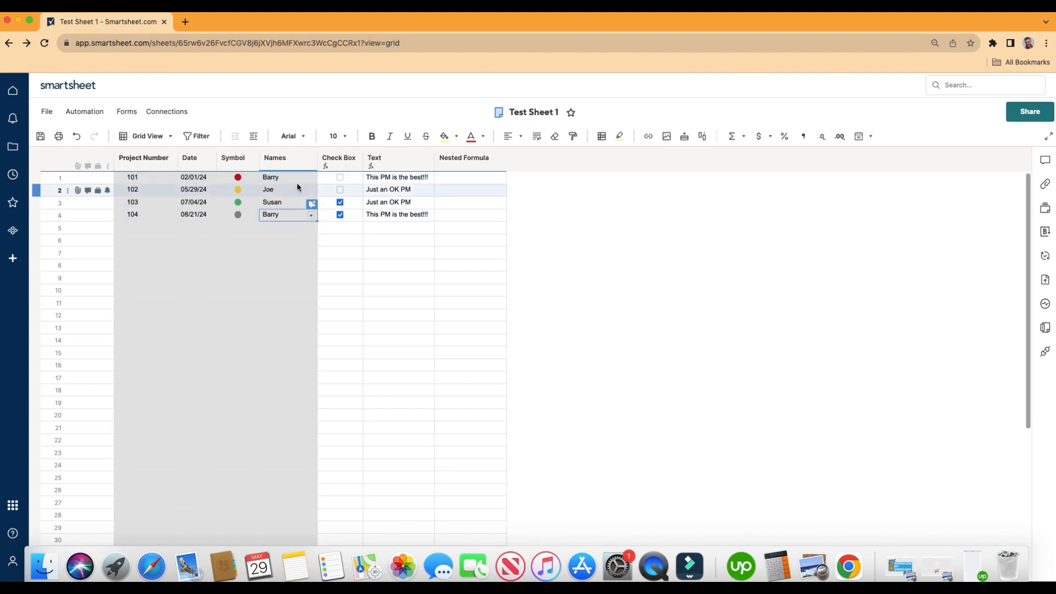
pyautogui.click(397, 176)
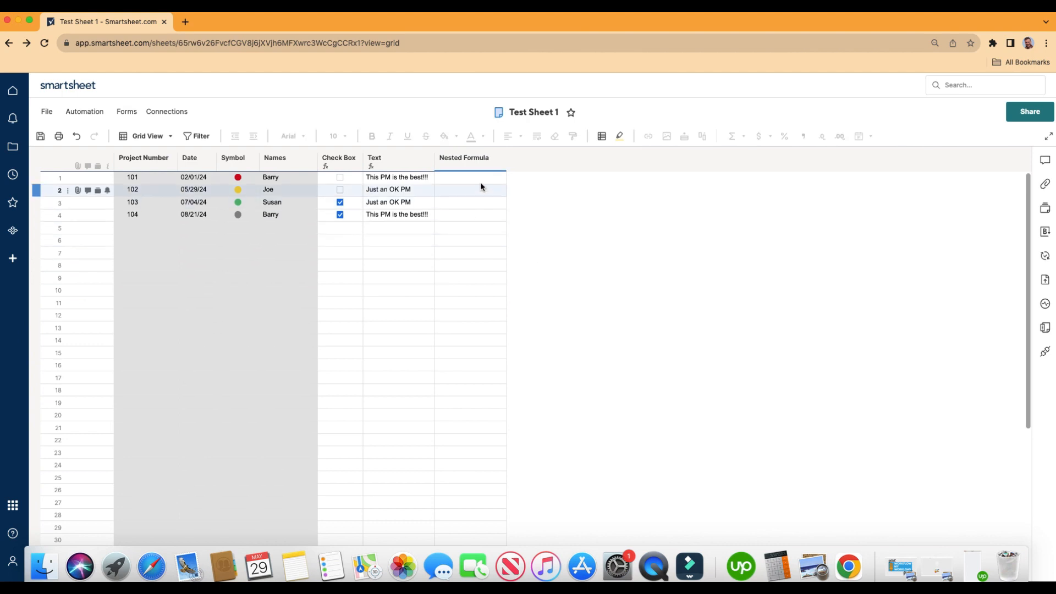
pyautogui.click(480, 176)
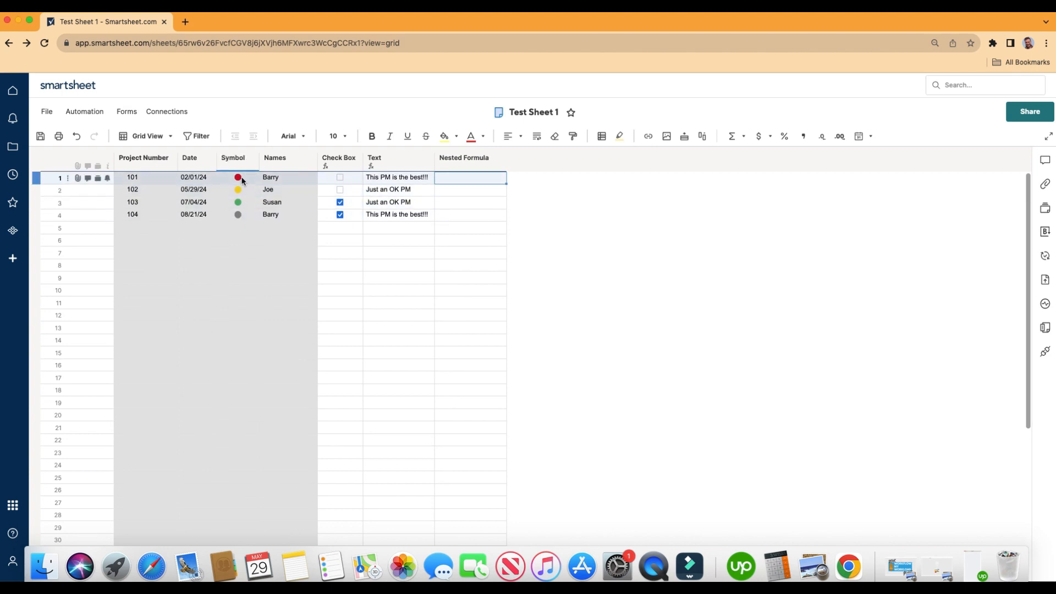
pyautogui.click(237, 189)
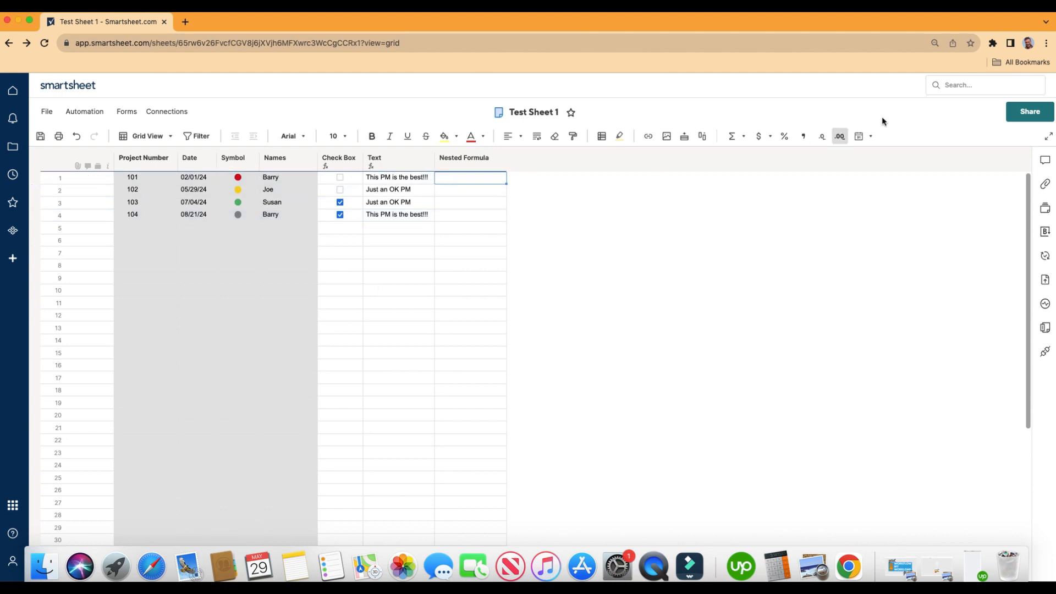
# Enter =IF(Symbol@row="green", "Complete", IF in row 1's Nested Formula cell.
pyautogui.doubleClick(470, 177)
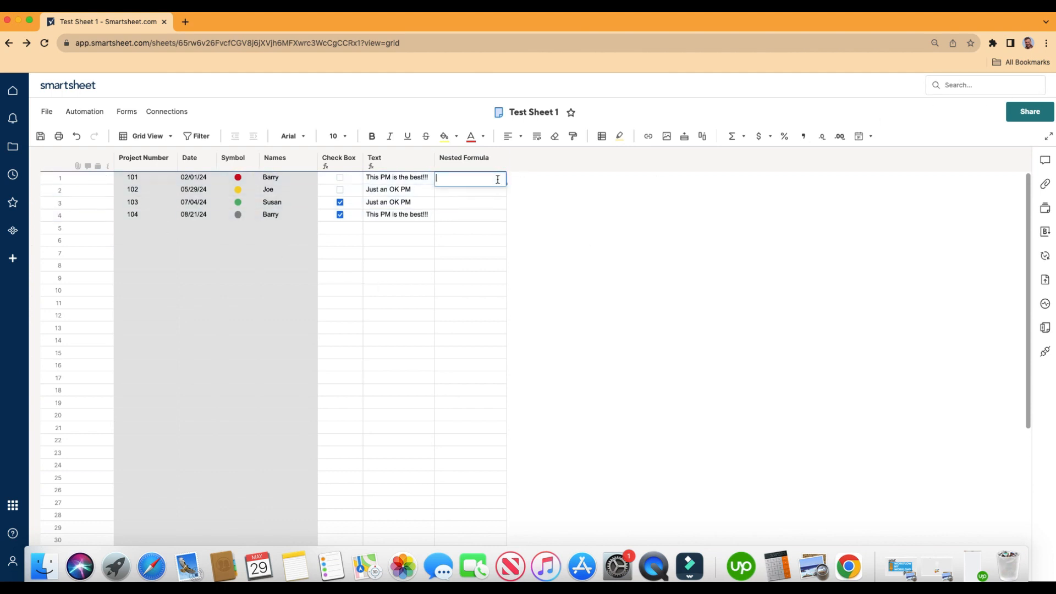
pyautogui.write('=')
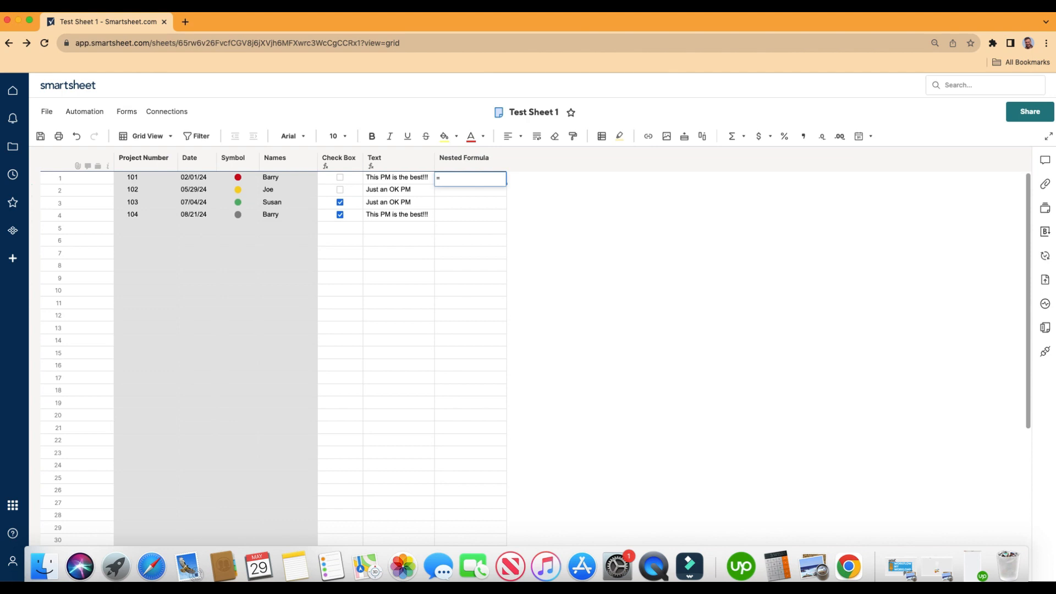
pyautogui.write('IF(')
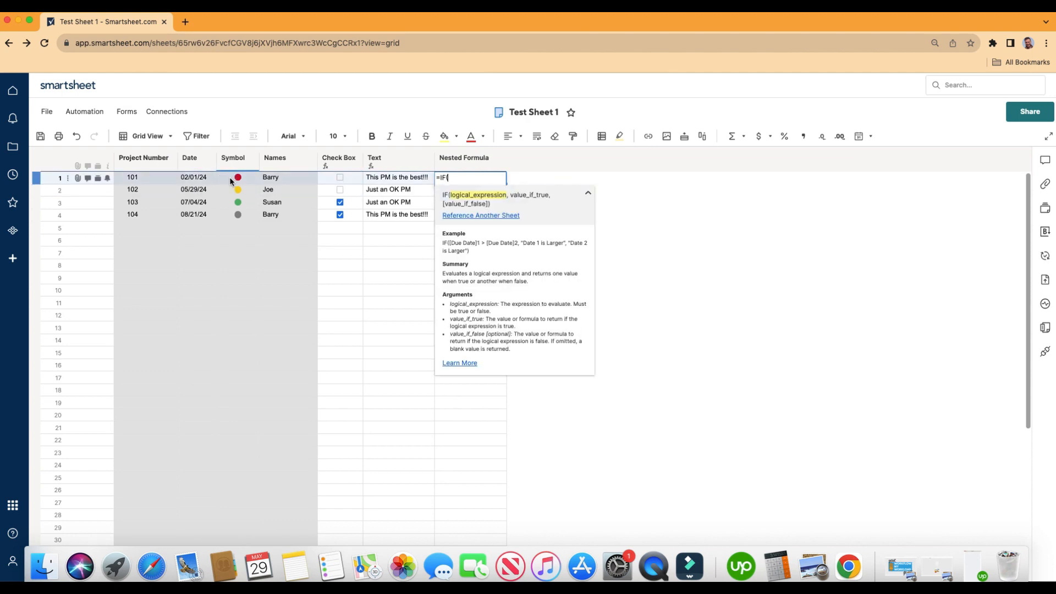
pyautogui.click(237, 177)
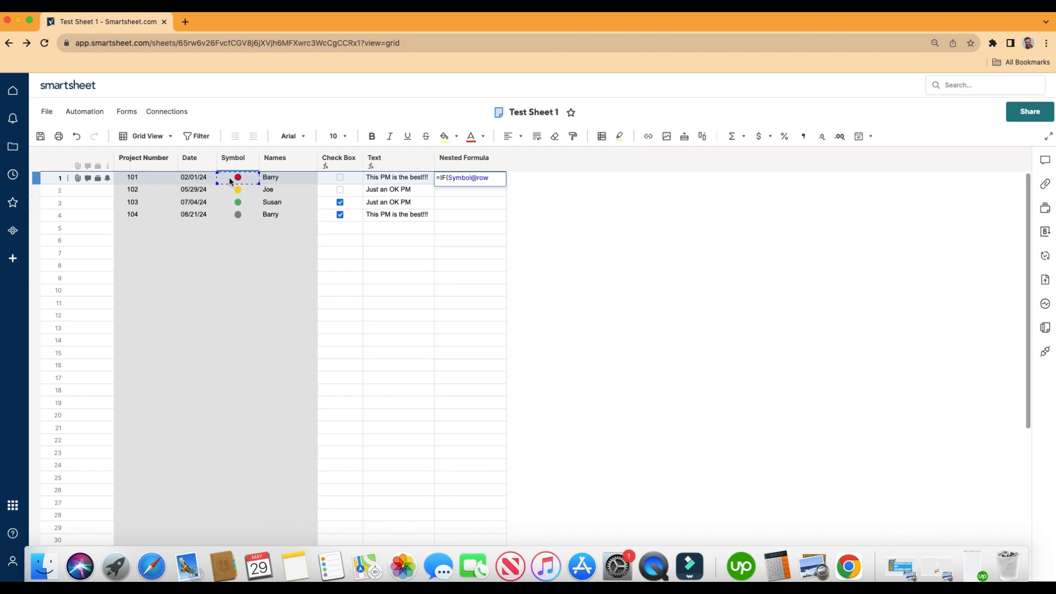
pyautogui.write('=')
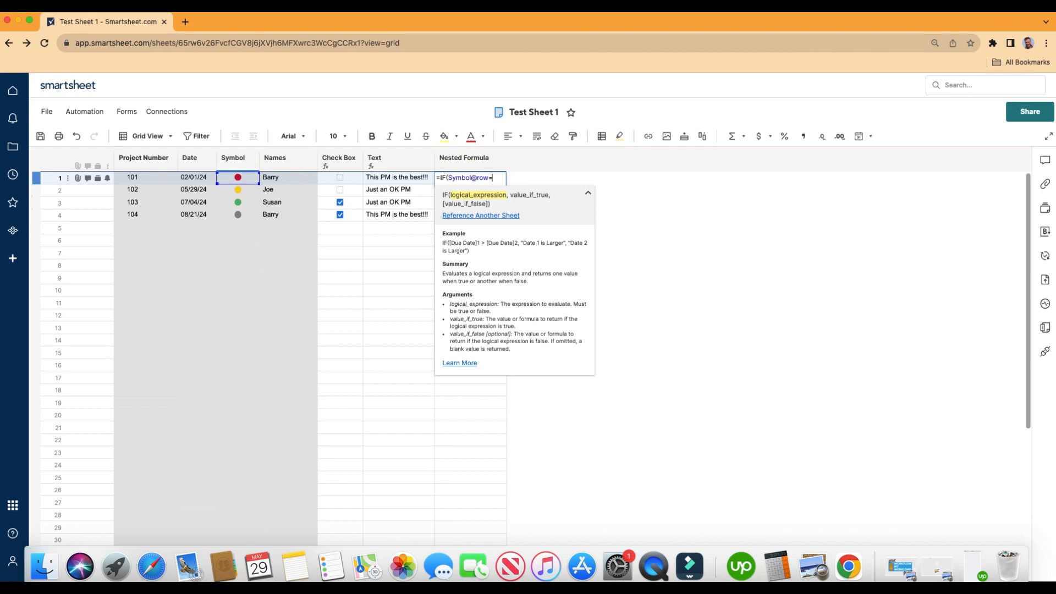
pyautogui.write('"green')
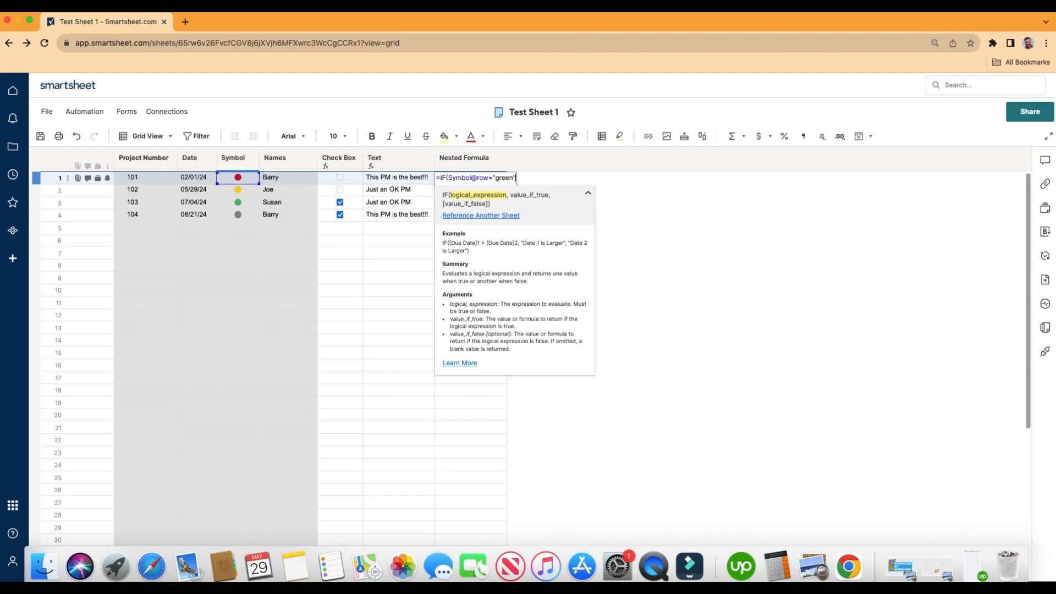
pyautogui.write('"')
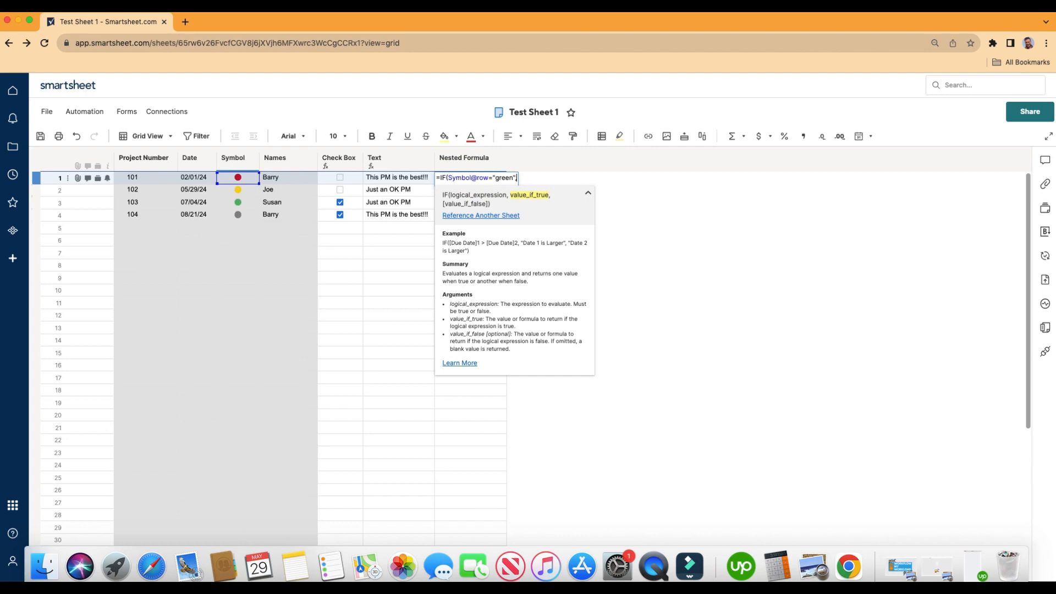
pyautogui.write(',')
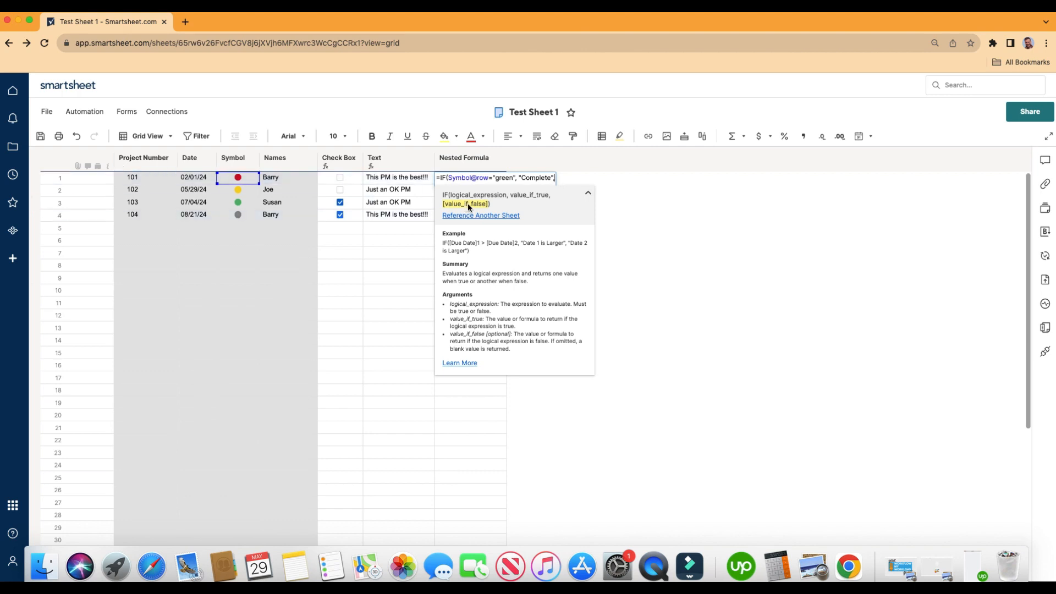
pyautogui.moveTo(457, 214)
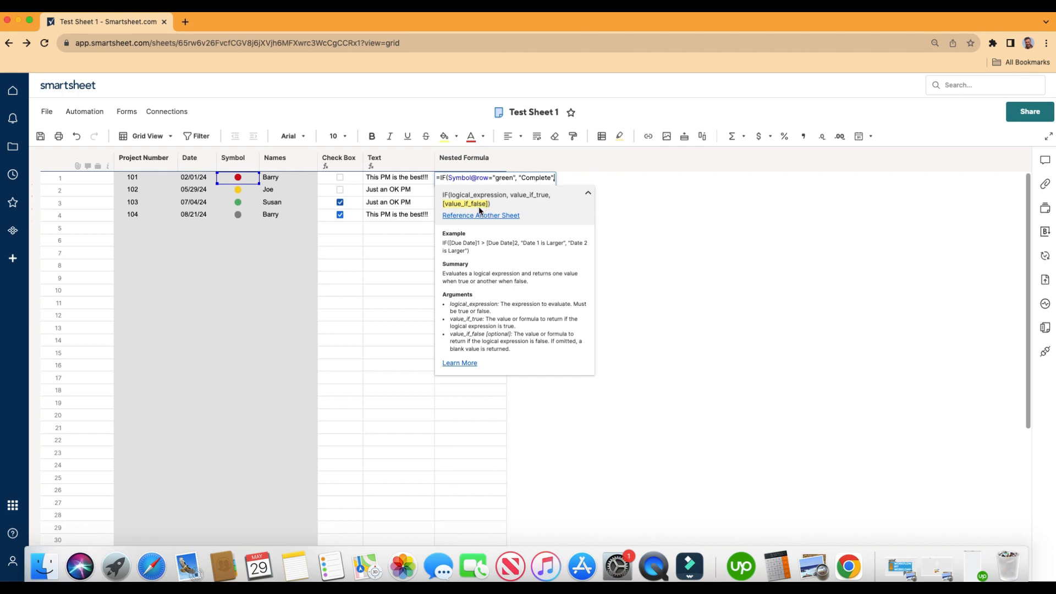
pyautogui.moveTo(473, 209)
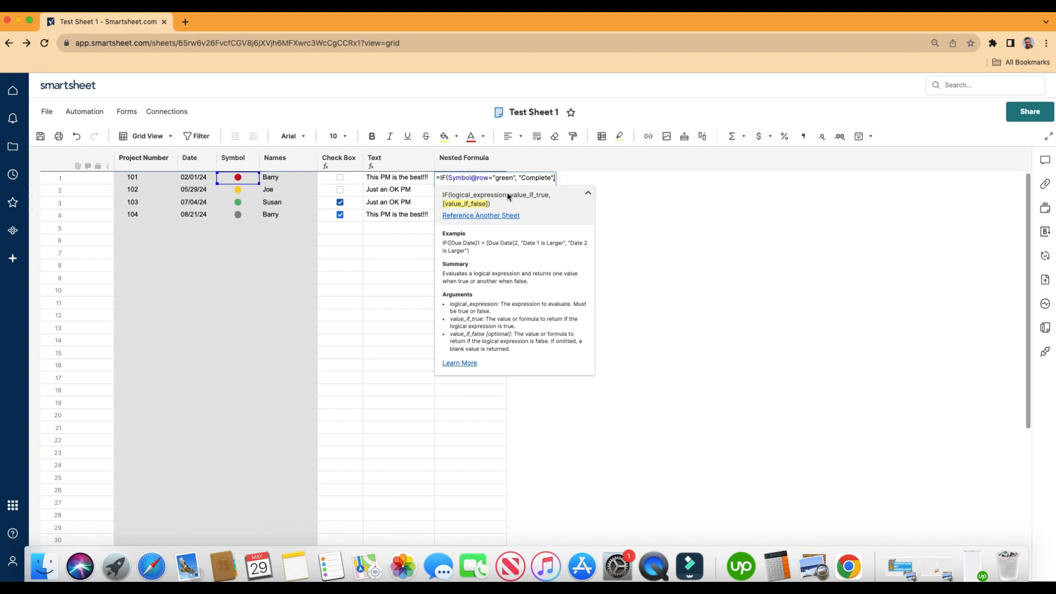
pyautogui.moveTo(533, 196)
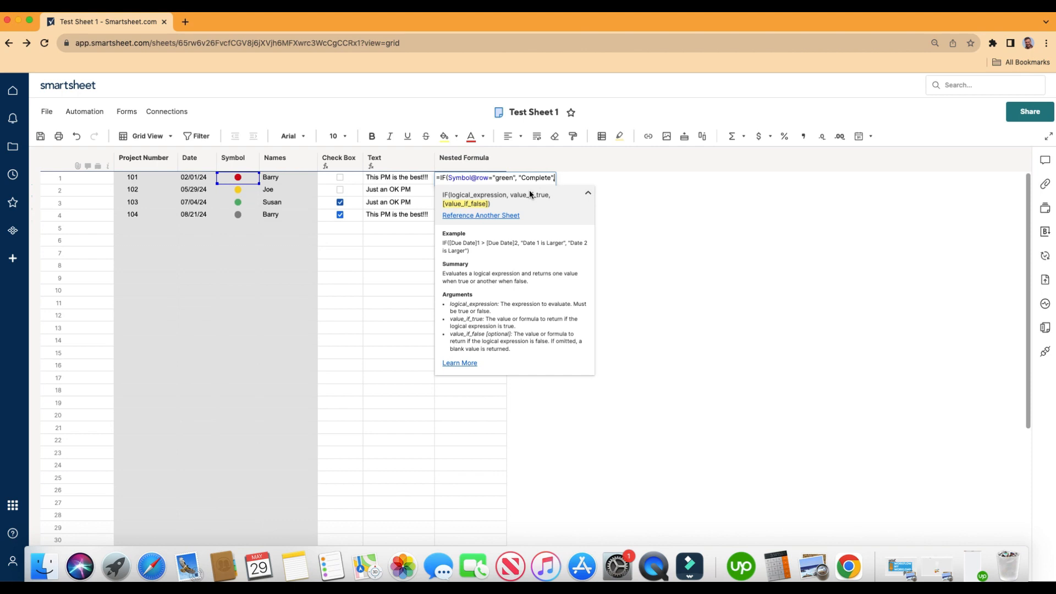
pyautogui.write(',if')
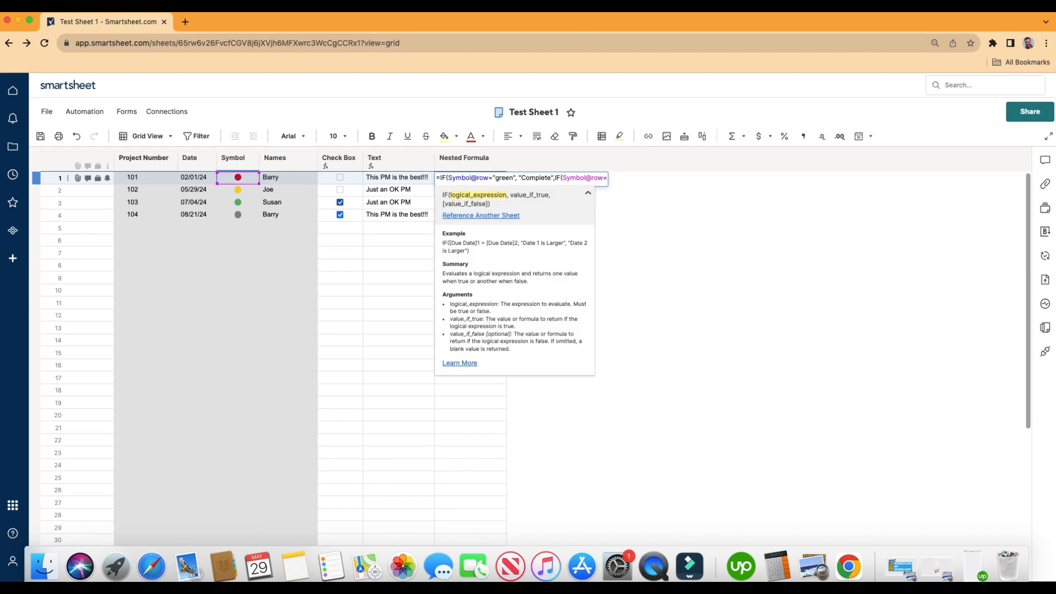
# Extend the nested IF: yellow gives "In Progress", then red begins returning "Late".
pyautogui.write('yellow", "In Progress"')
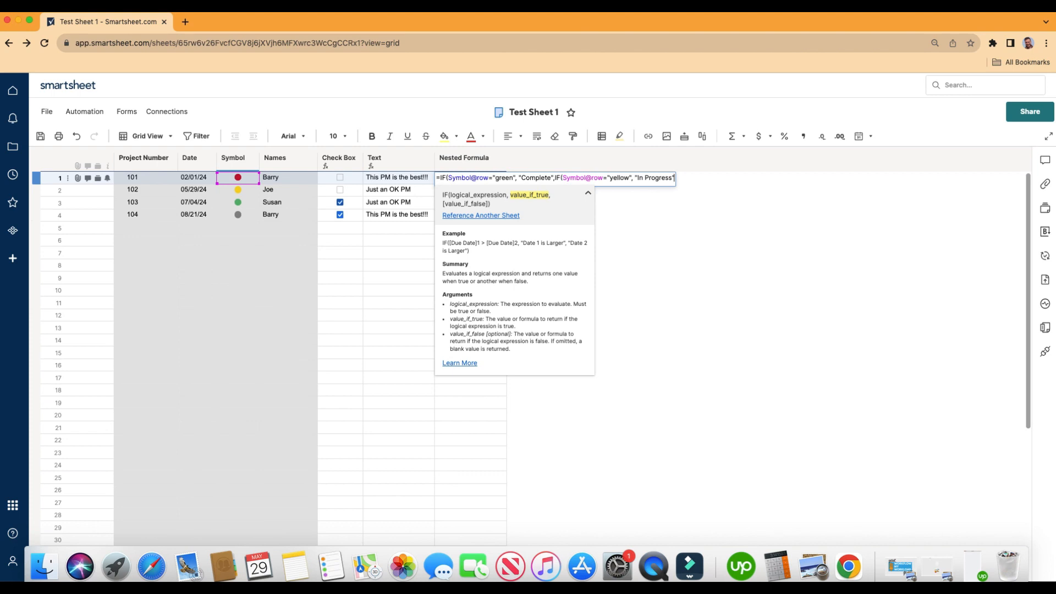
pyautogui.write(',')
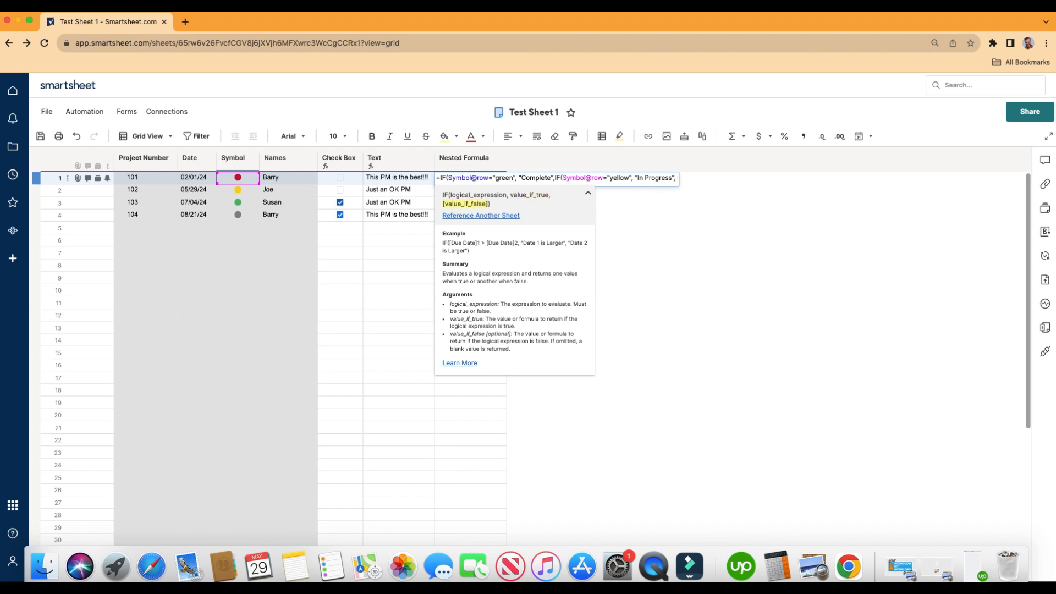
pyautogui.write('IF(')
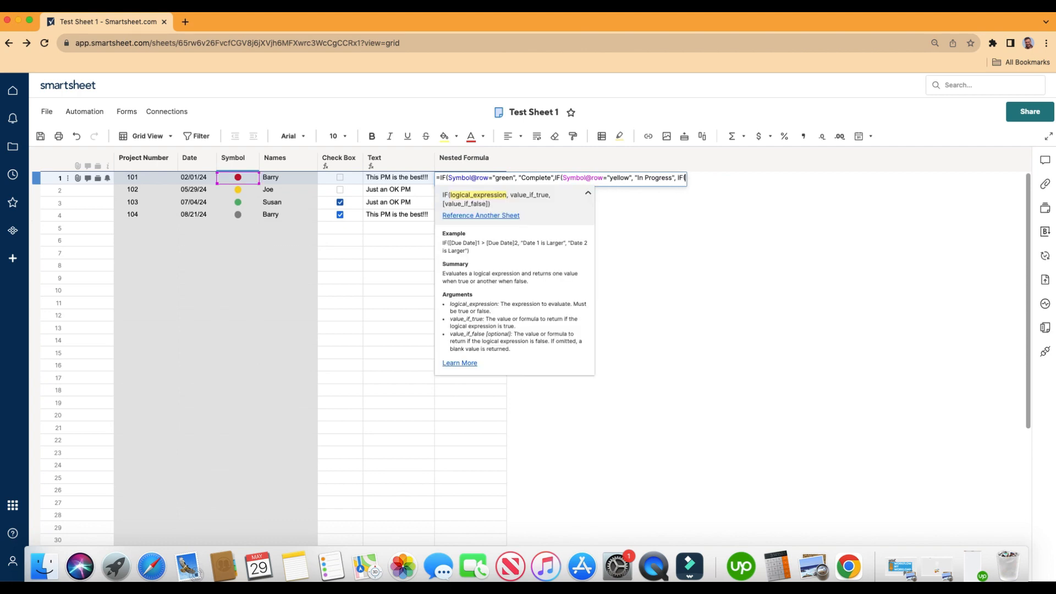
pyautogui.click(267, 189)
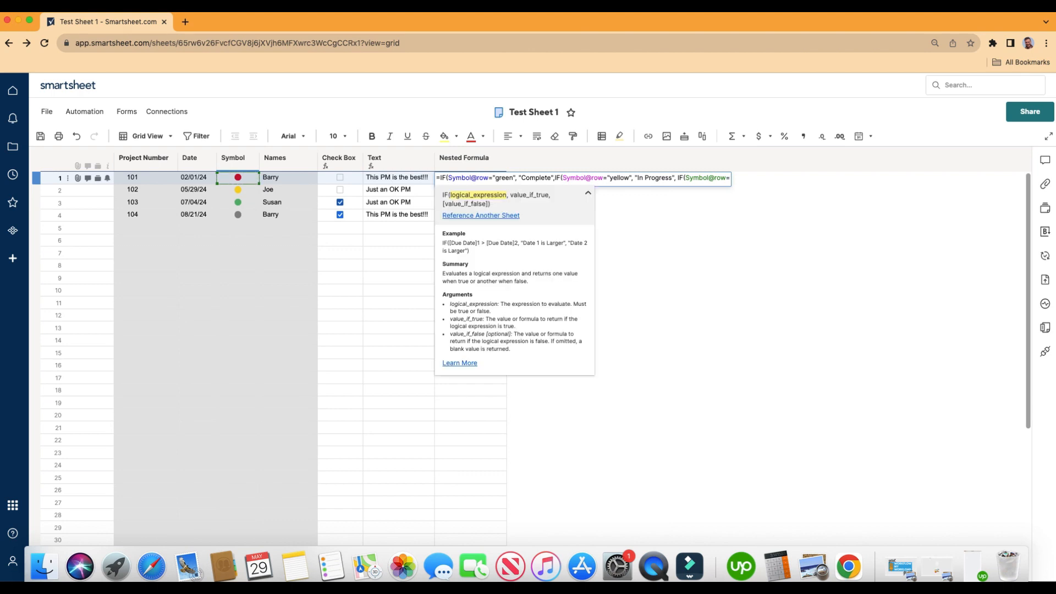
pyautogui.write('red",')
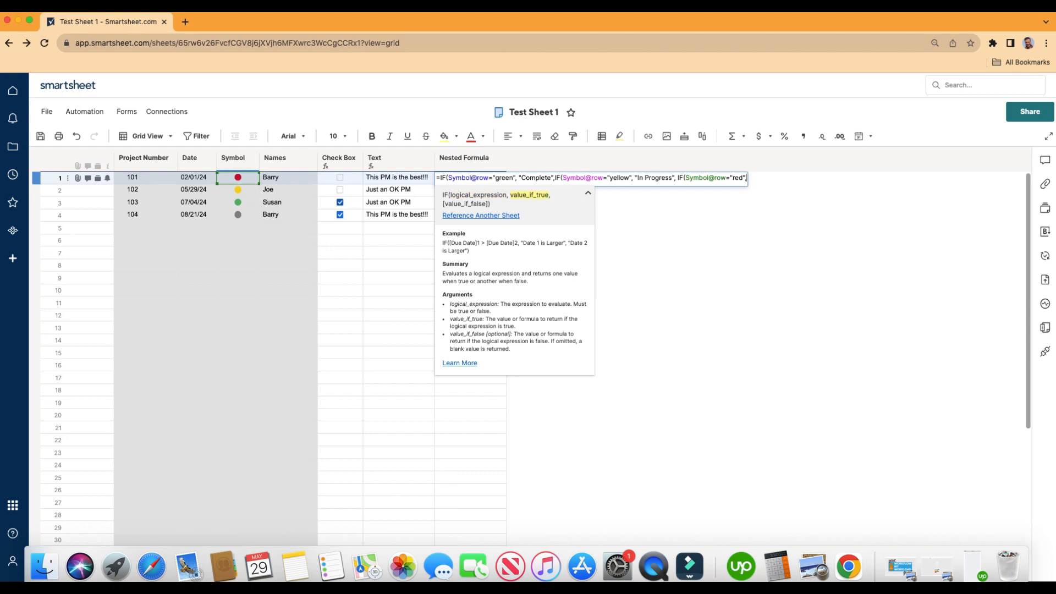
pyautogui.write('1')
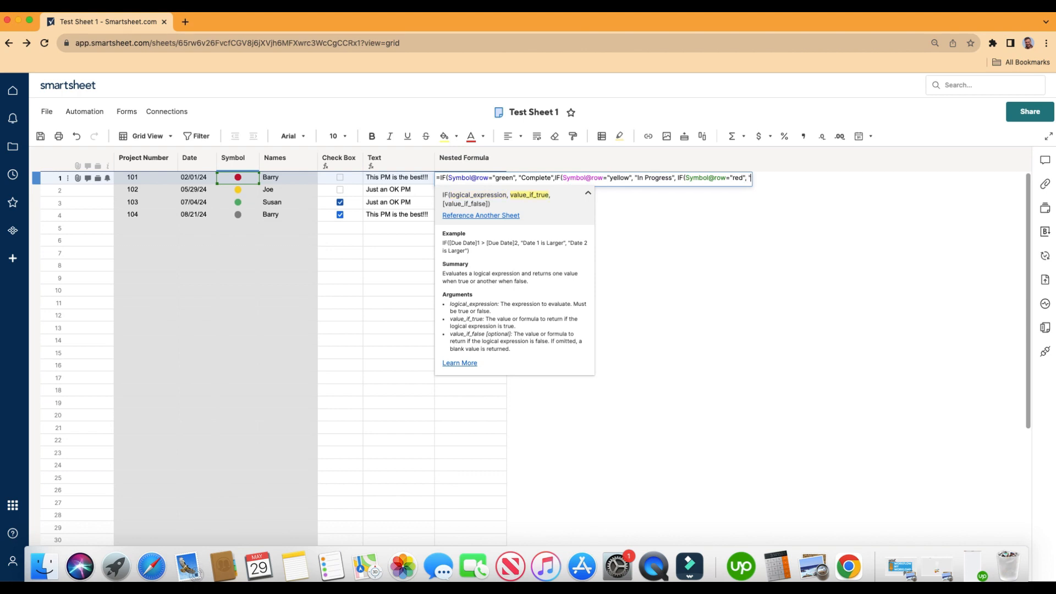
pyautogui.write('Late"')
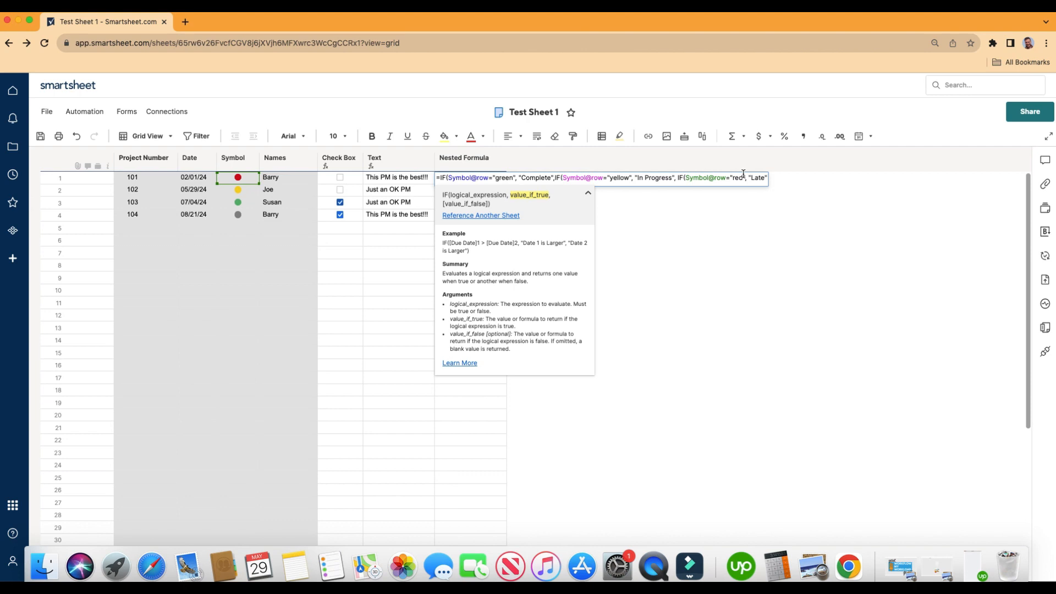
# Finish with gray giving "Not Started" and an empty fallback, committing row 1 as Late.
pyautogui.write(',')
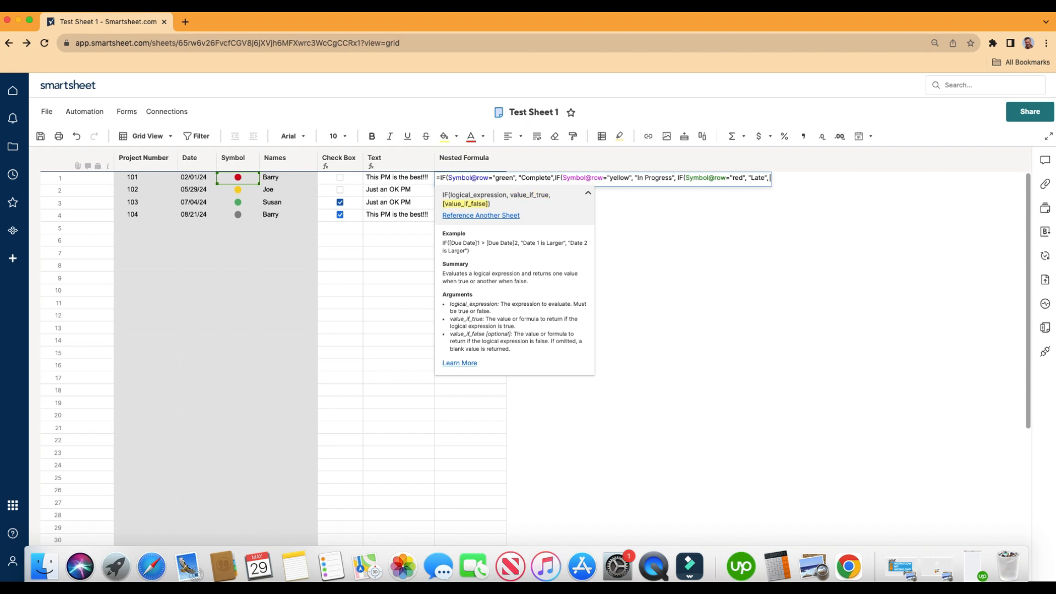
pyautogui.write('if')
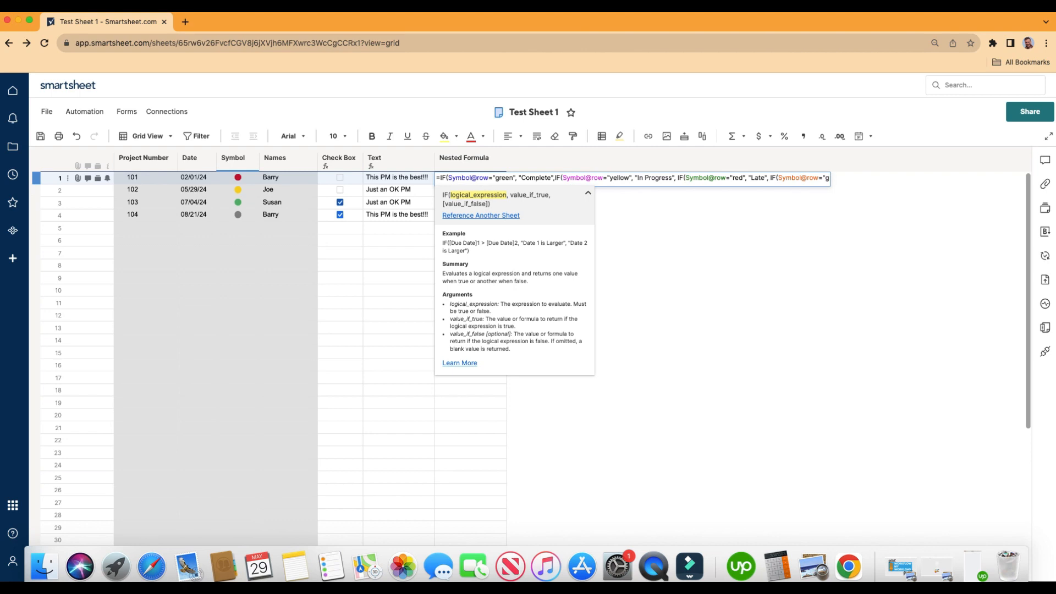
pyautogui.write('ray')
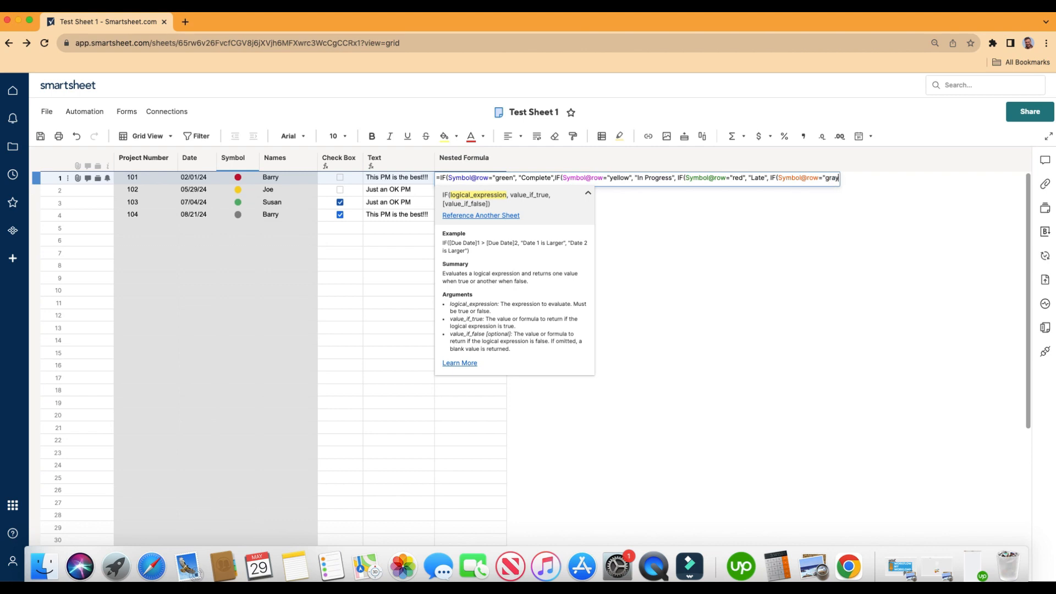
pyautogui.click(237, 177)
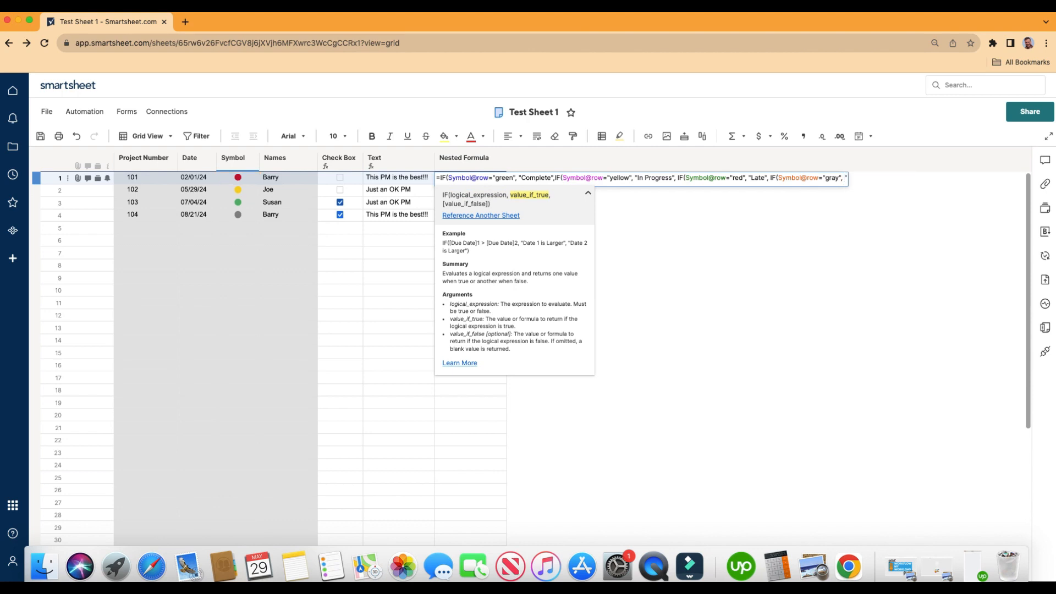
pyautogui.write('"Not Started')
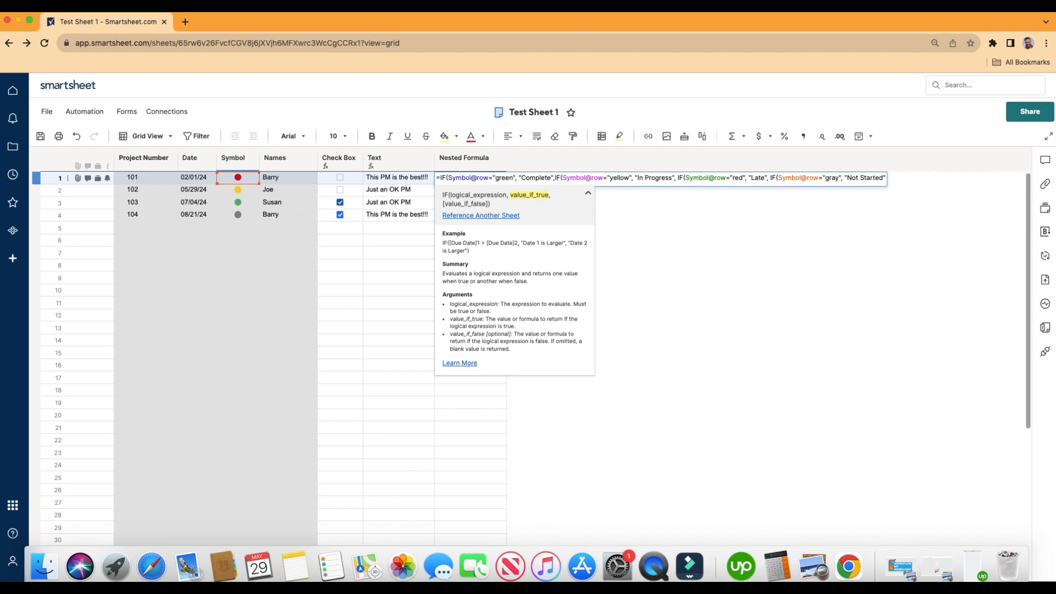
pyautogui.write(',')
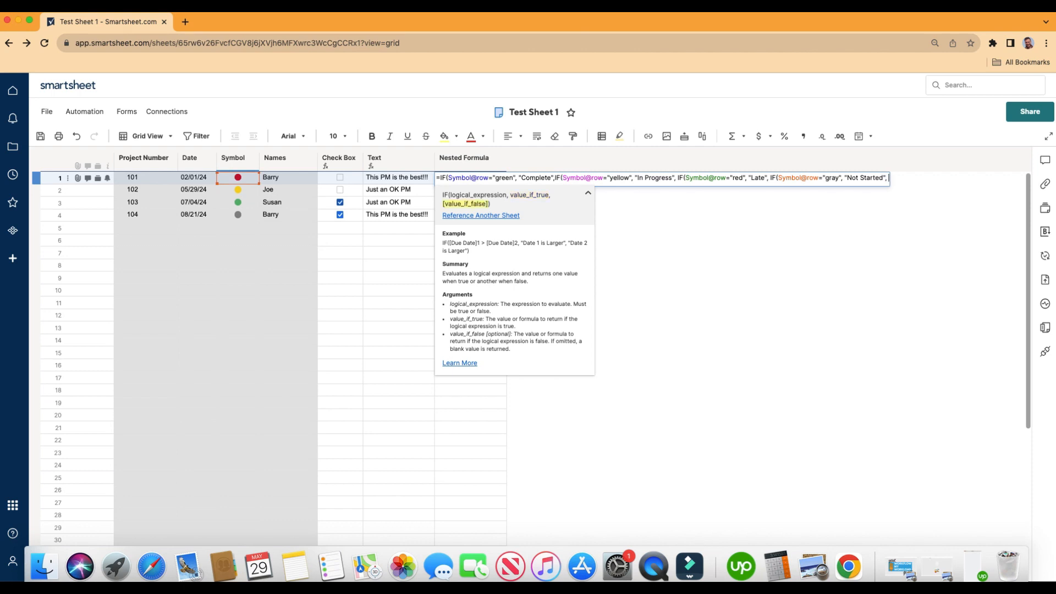
pyautogui.write('""')
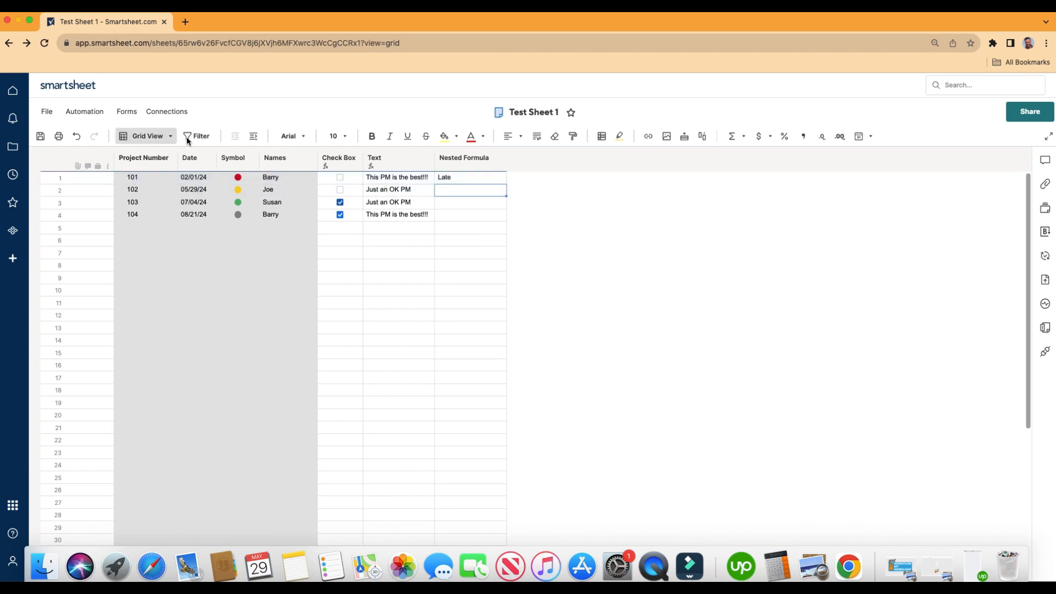
# Convert the nested status IF into a column formula across the Nested Formula column.
pyautogui.click(472, 177)
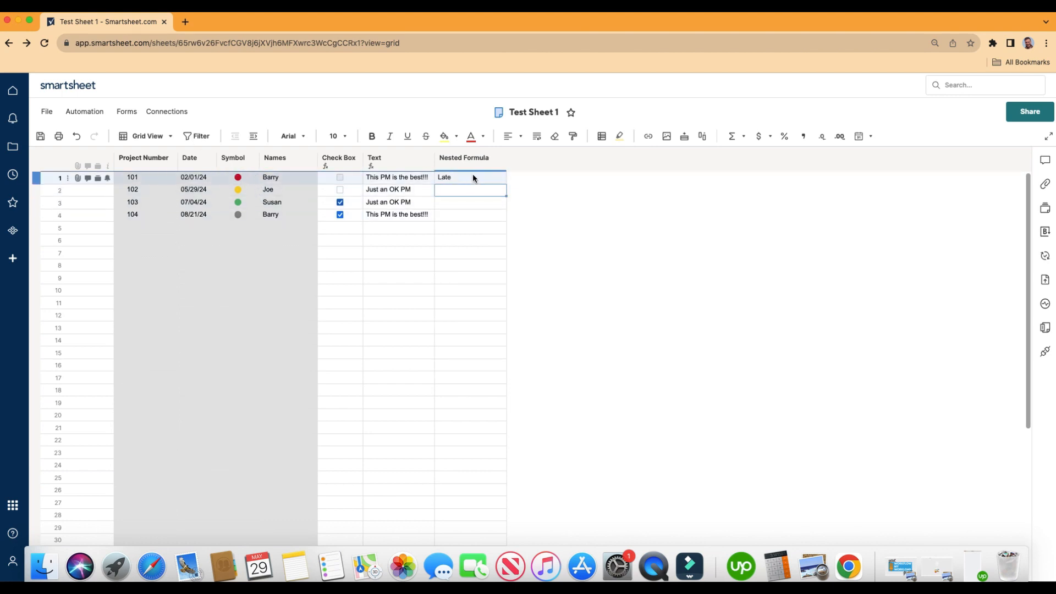
pyautogui.rightClick(470, 177)
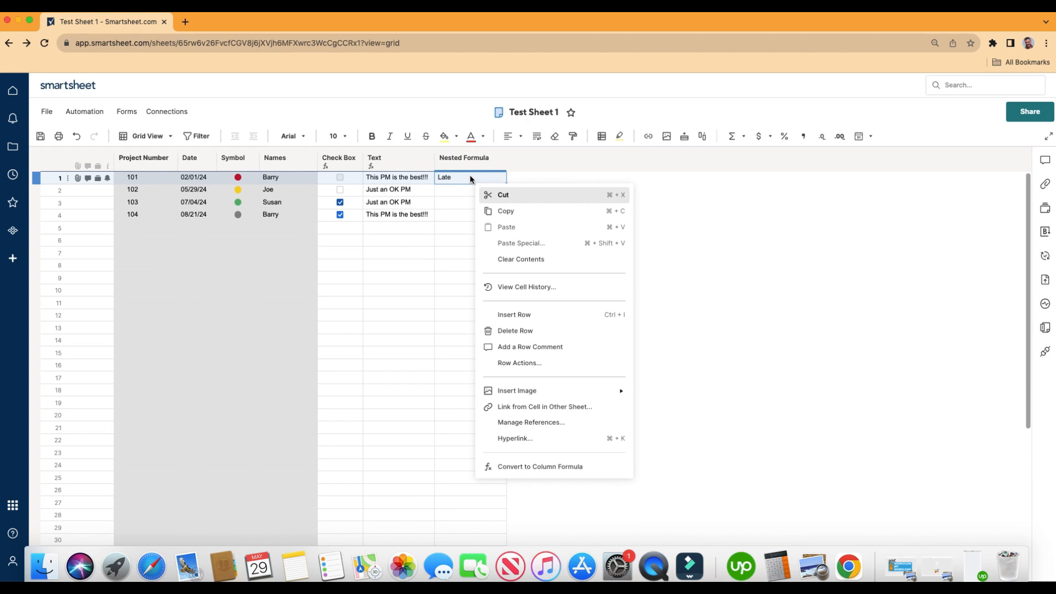
pyautogui.moveTo(534, 466)
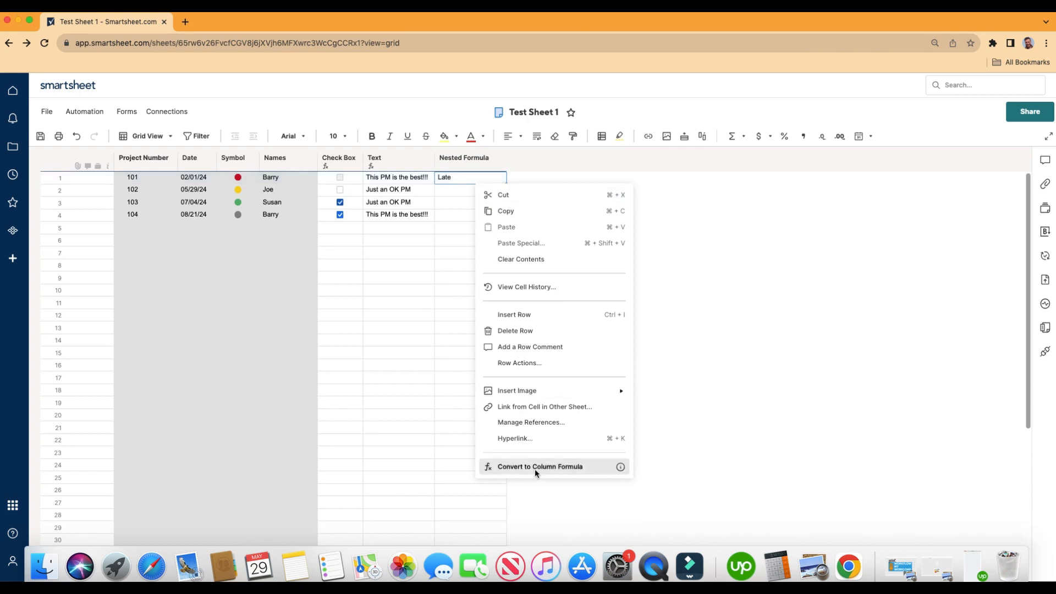
pyautogui.click(539, 466)
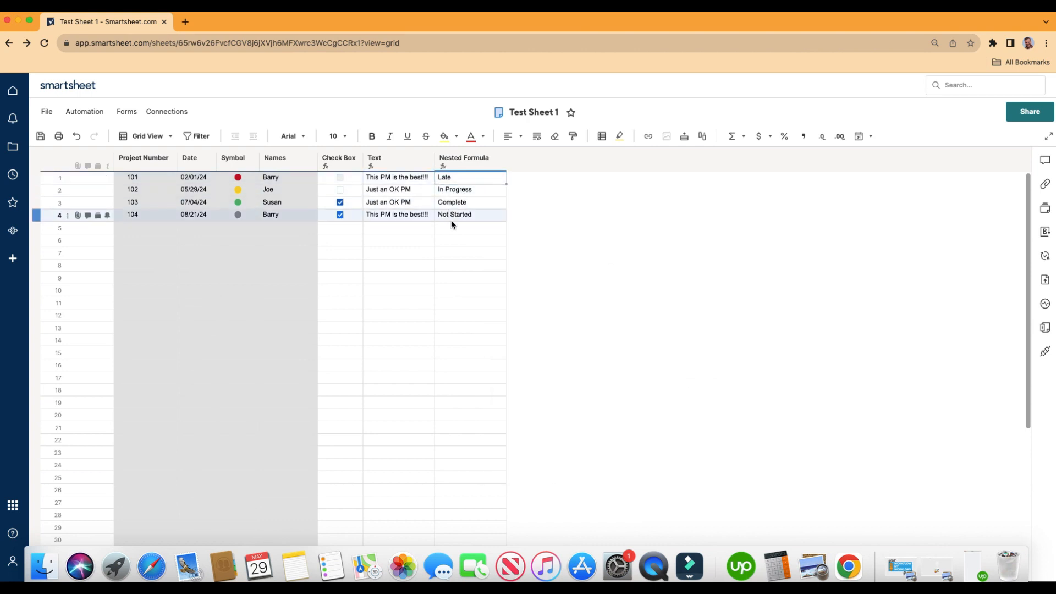
pyautogui.click(463, 157)
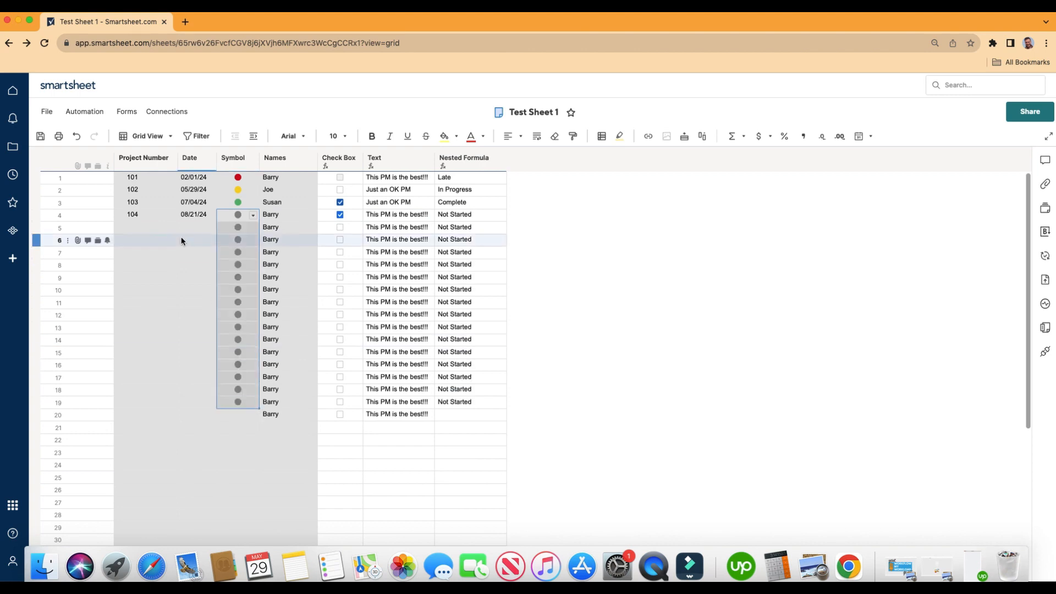
# Drag-fill the Symbol and Names entries down to row 20, giving new gray rows Not Started.
pyautogui.moveTo(209, 214); pyautogui.dragTo(209, 402)
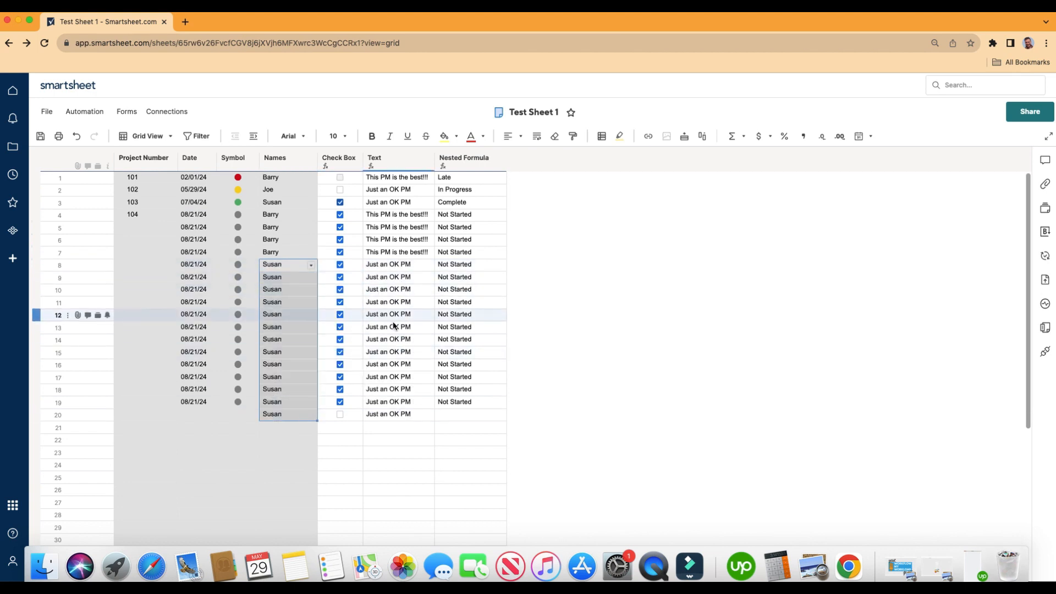
pyautogui.click(455, 239)
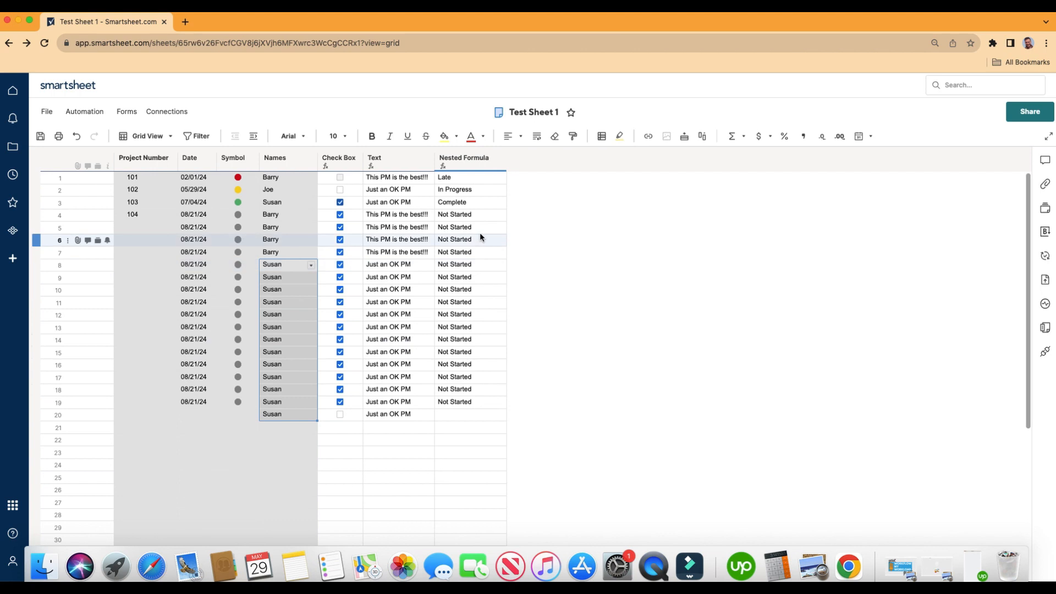
pyautogui.moveTo(487, 239)
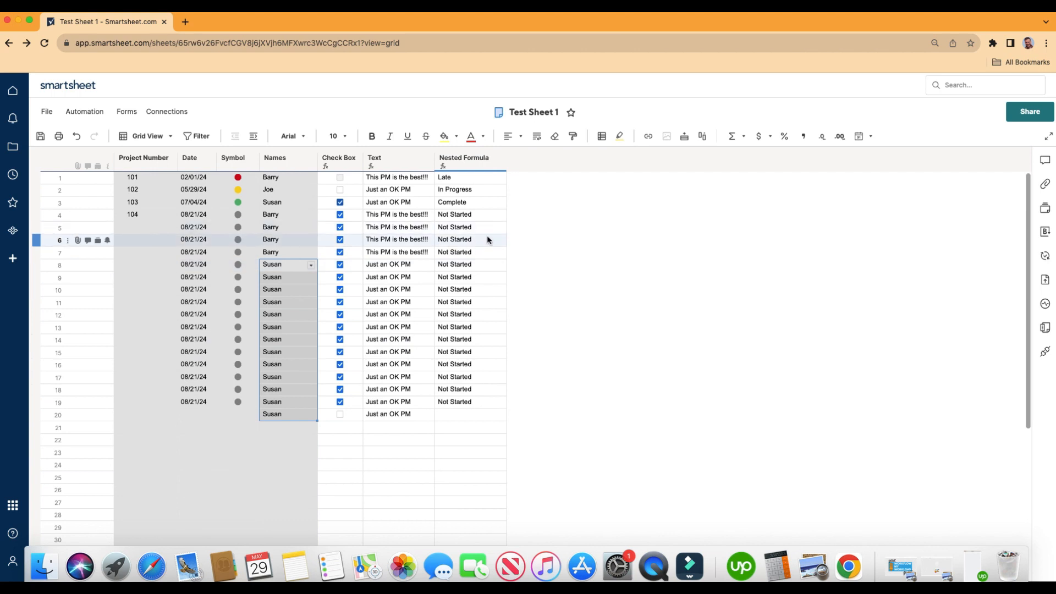